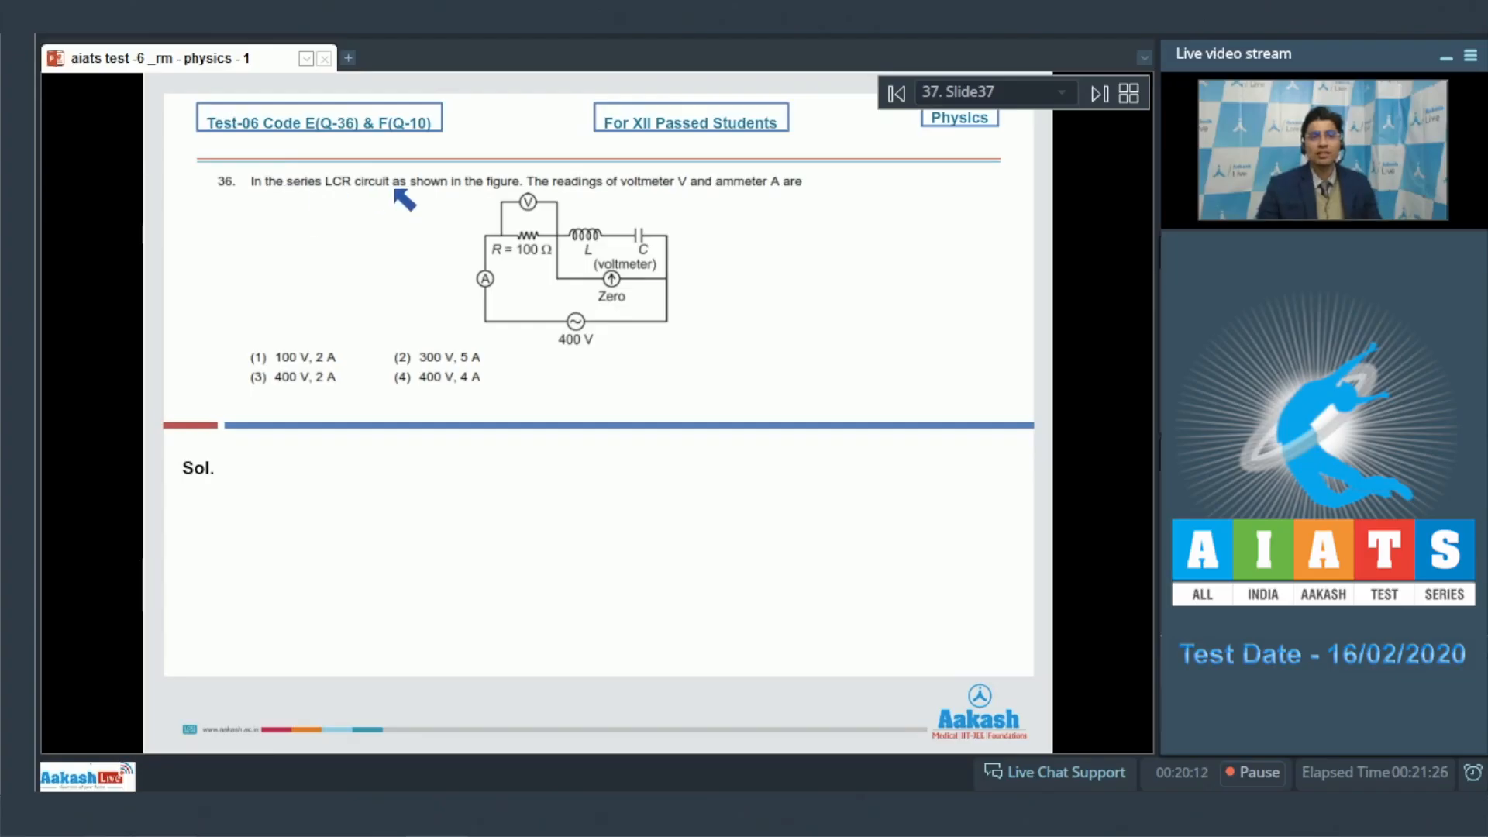
mouse_move(664, 201)
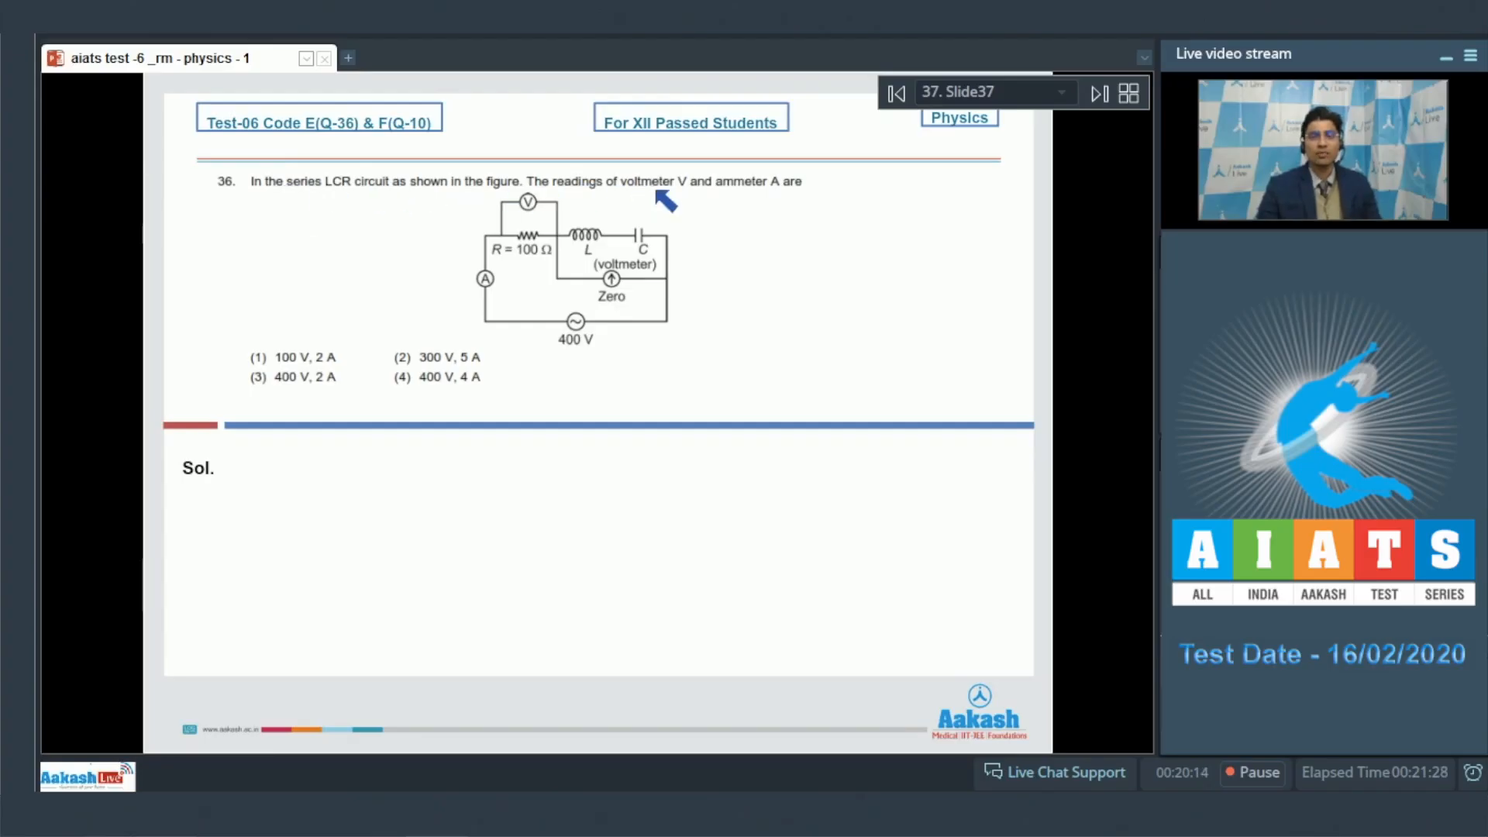
mouse_move(887, 220)
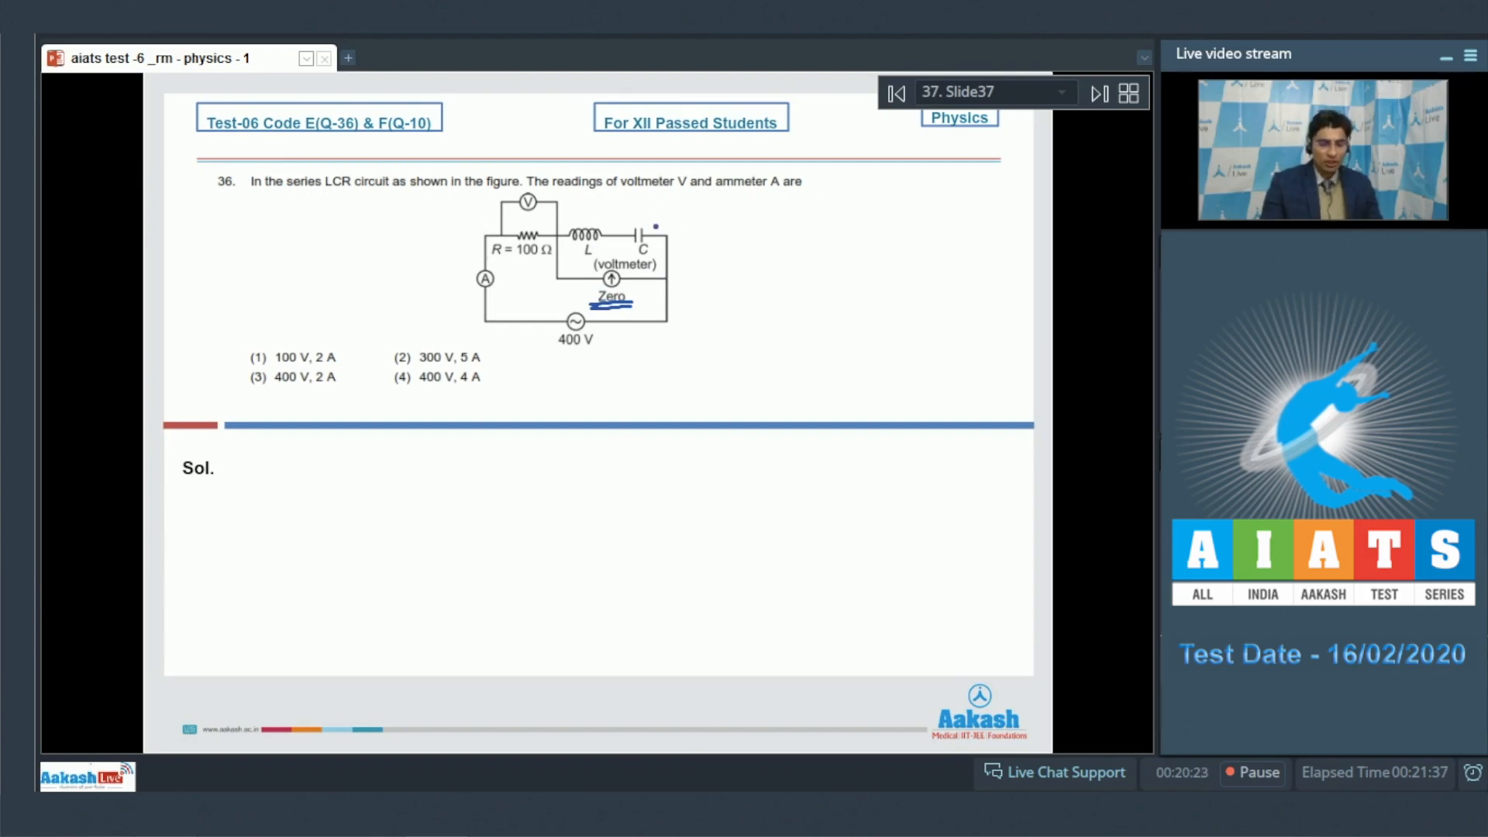
Circle L and C, note the voltmeter reads 400V, and derive ammeter current A = 400/100 = 4A
drag(564, 205, 617, 256)
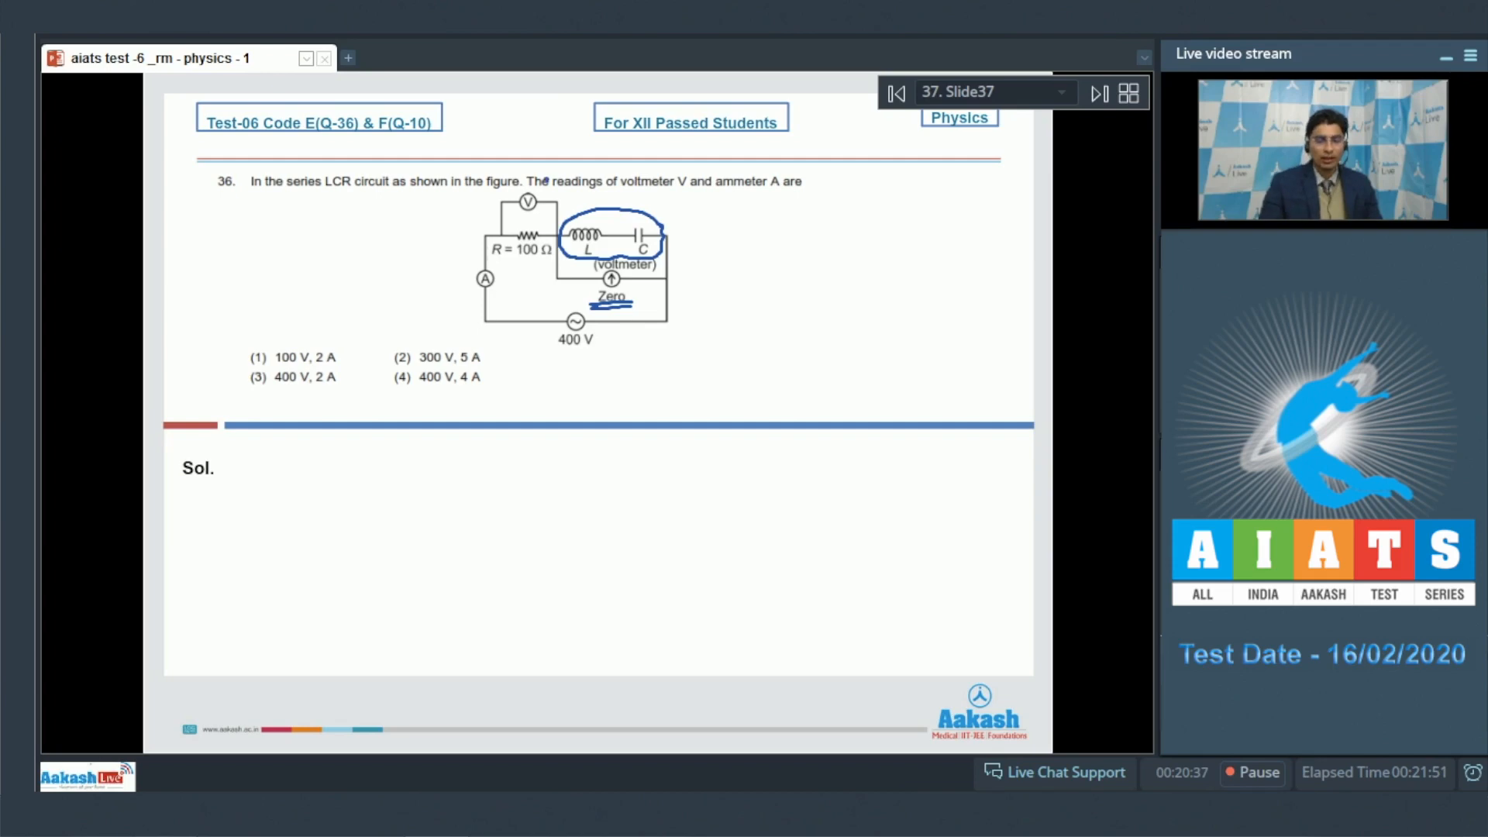
drag(546, 178, 398, 218)
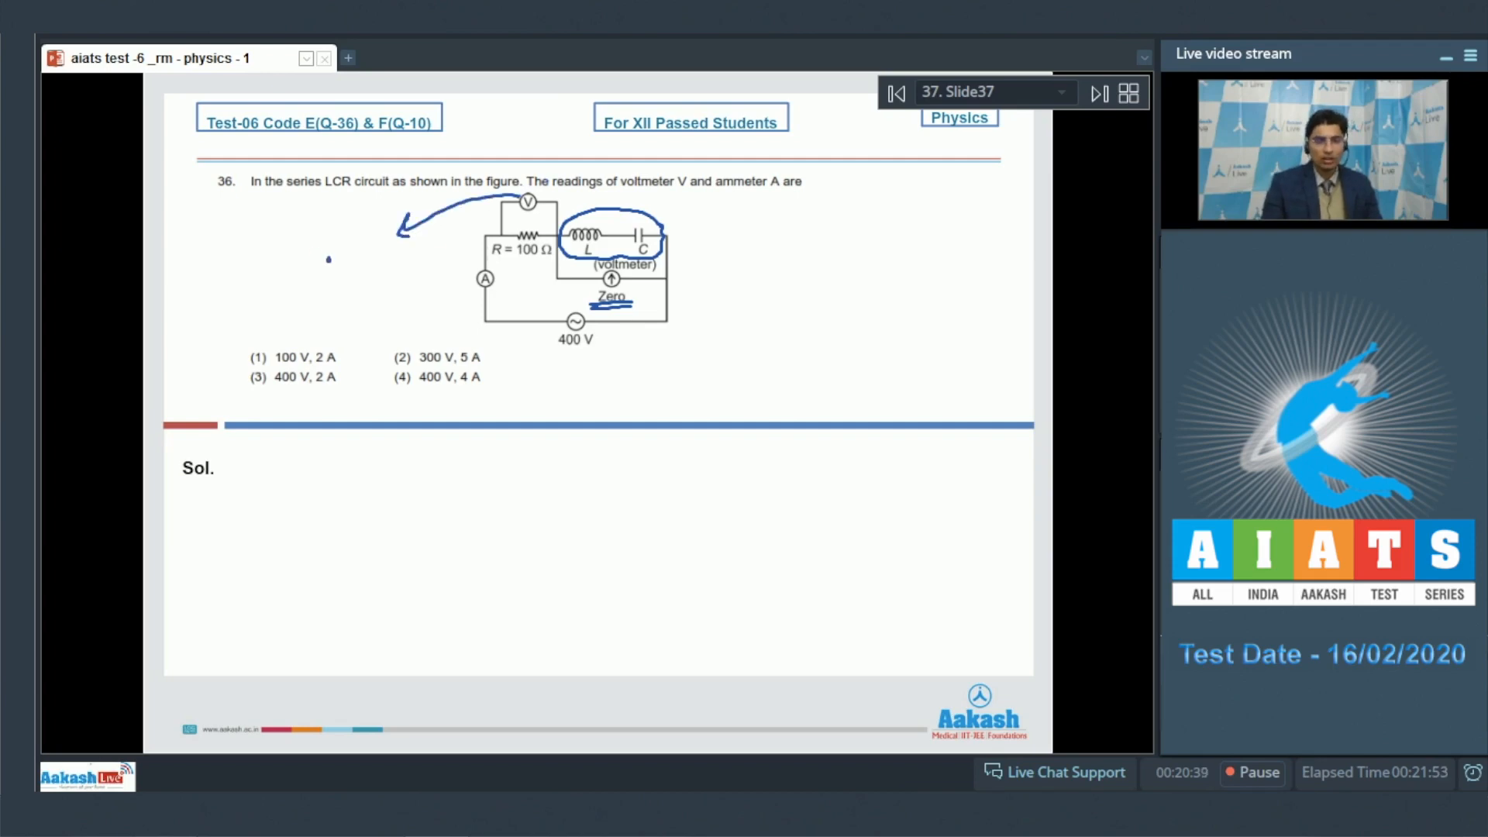
drag(323, 276, 380, 295)
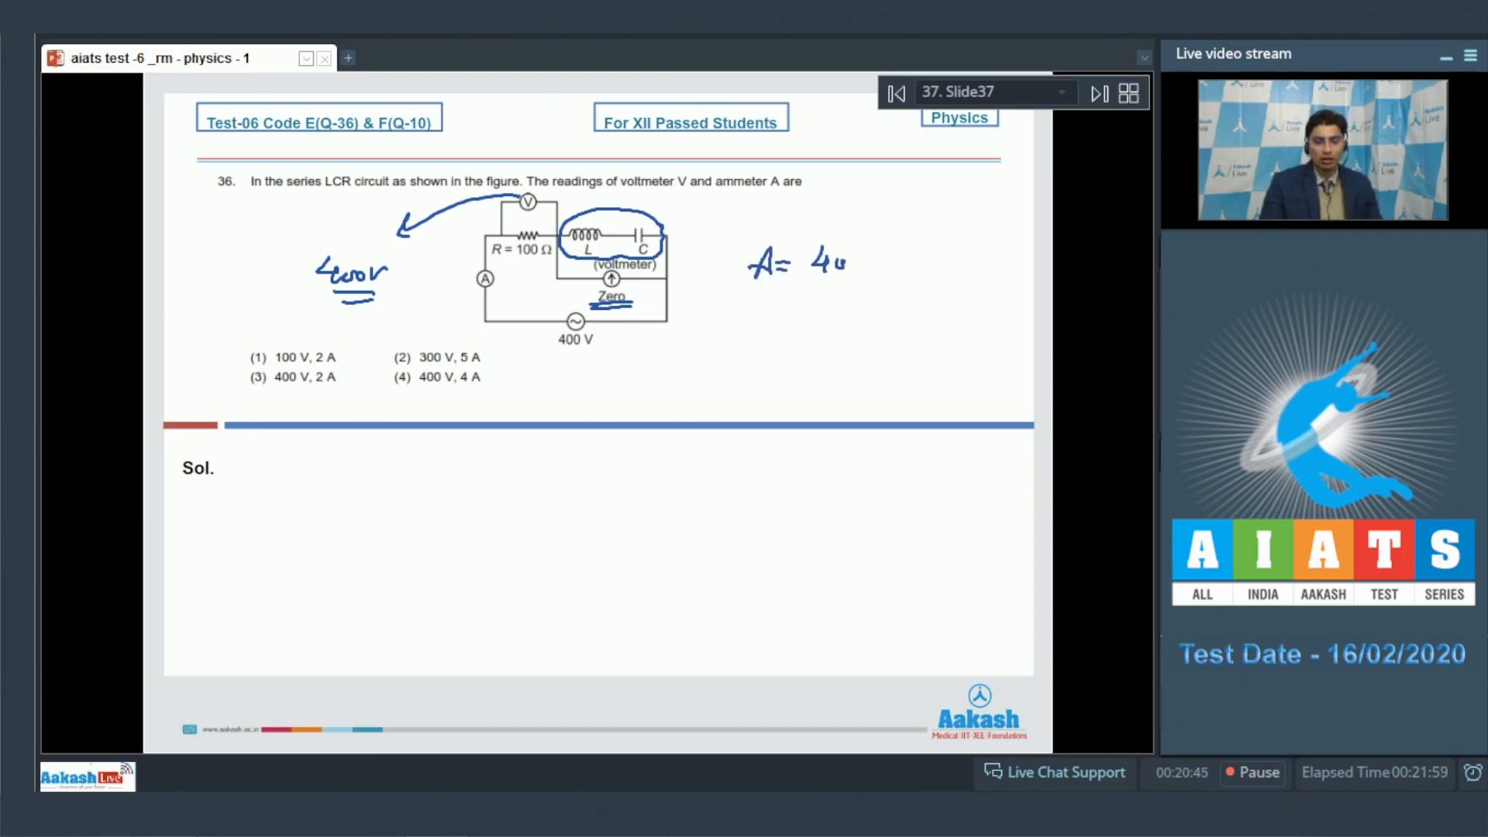
text(400/100 =)
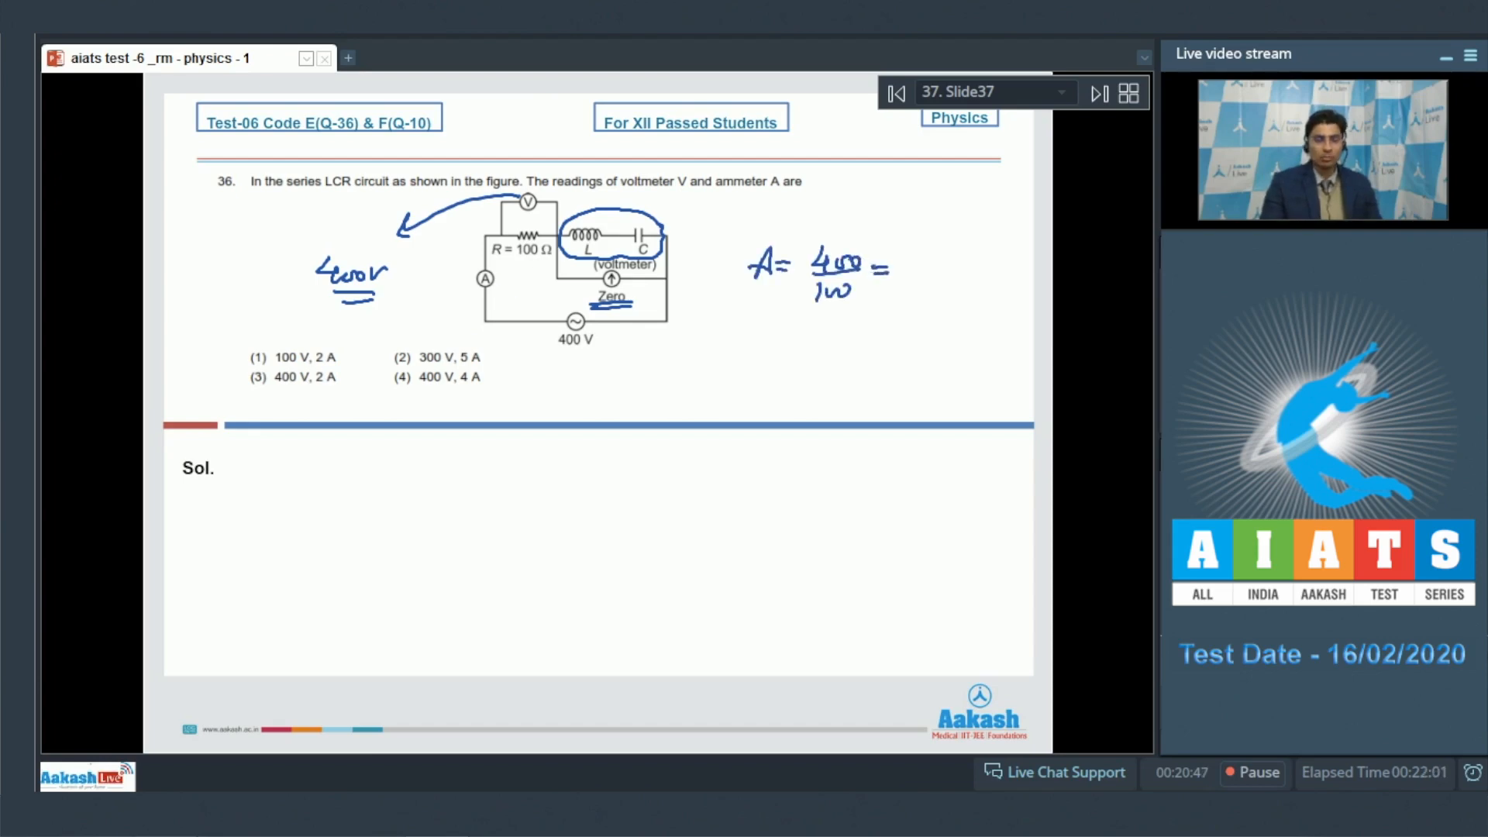
text(4A)
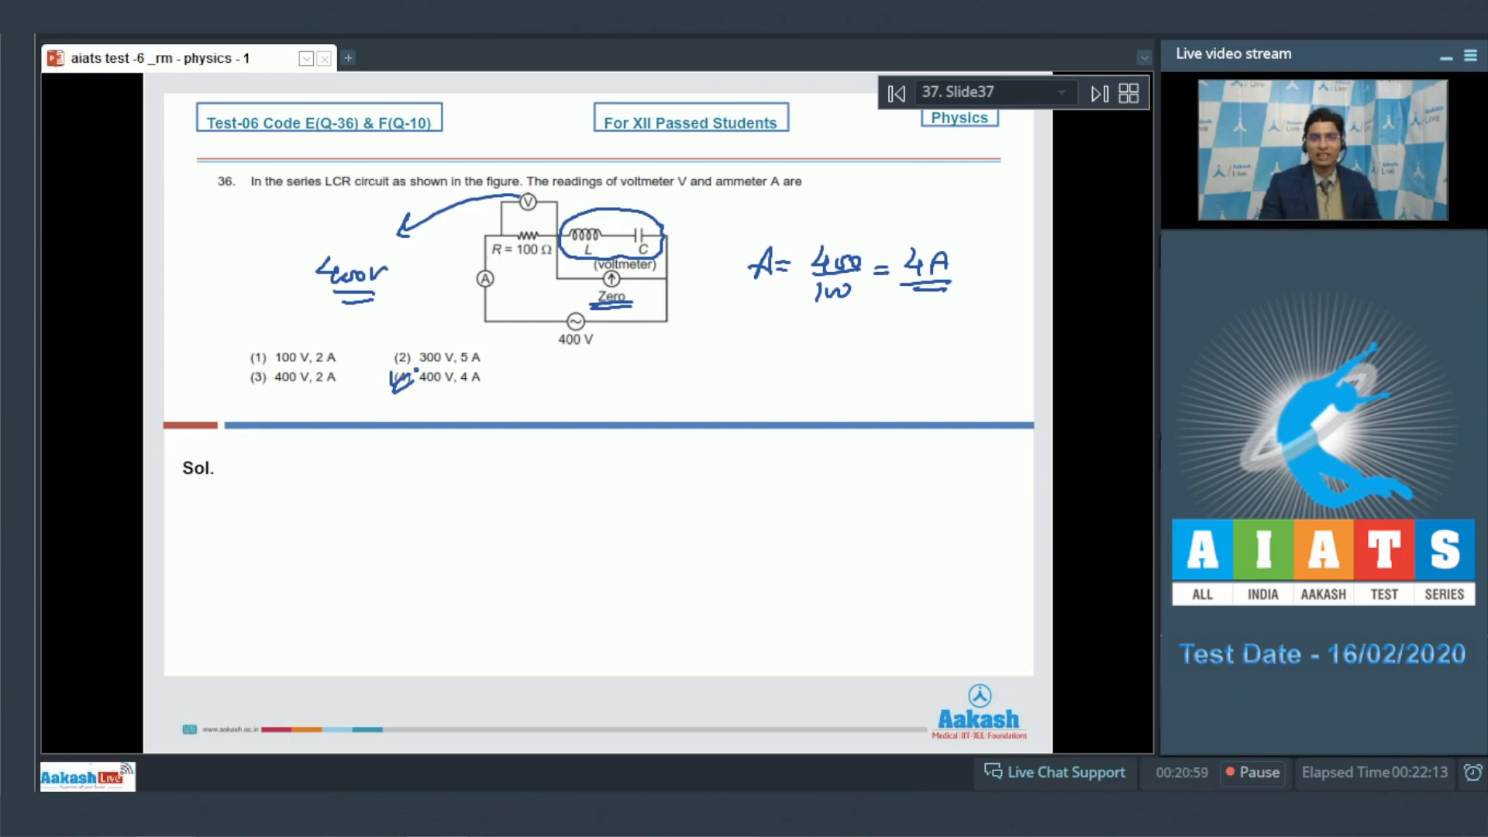
Move to question 37 on the oscillator's new frequency and mark its diagram
click(1097, 92)
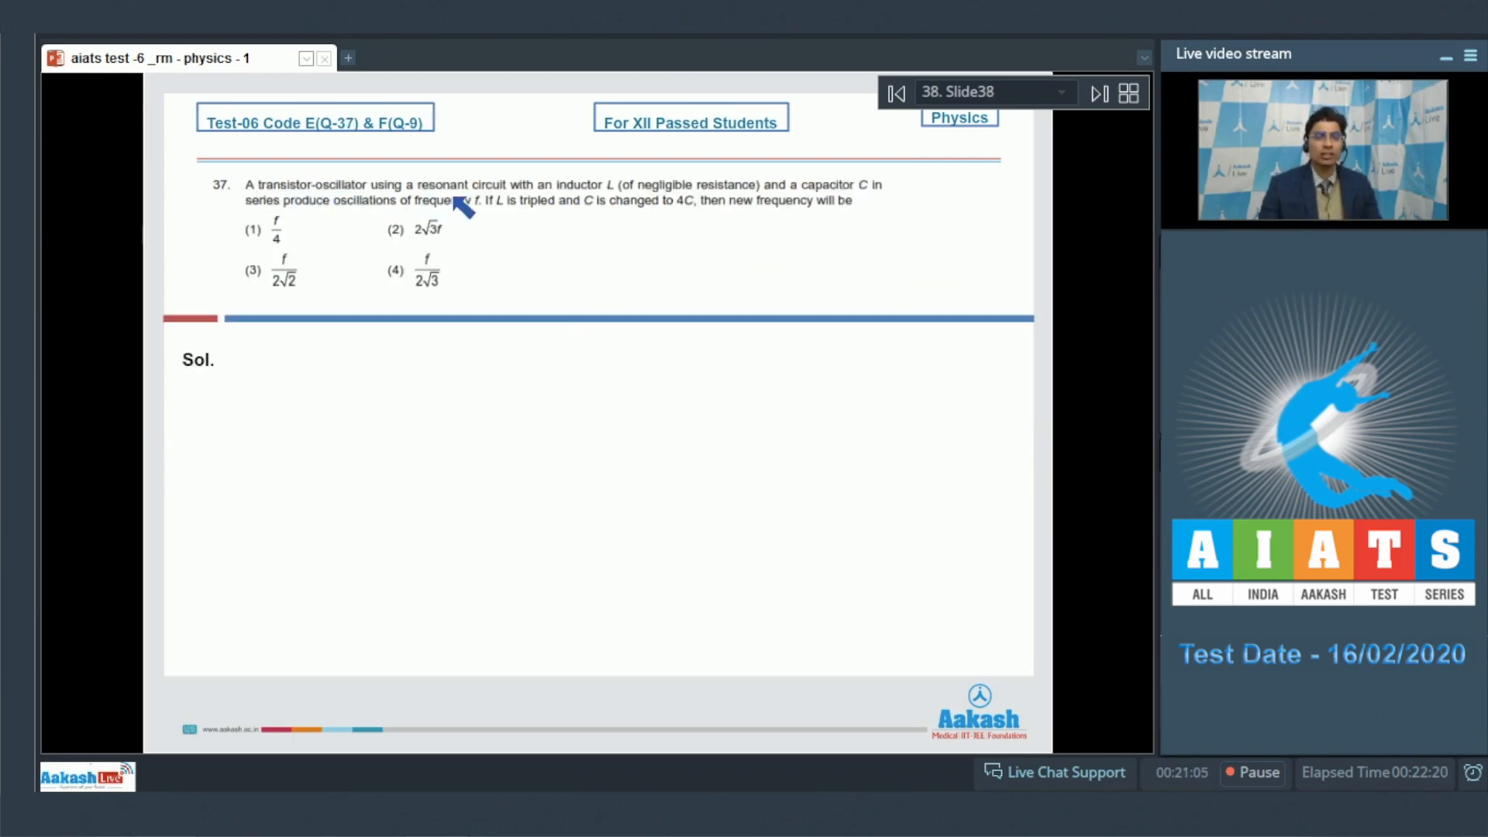
mouse_move(706, 205)
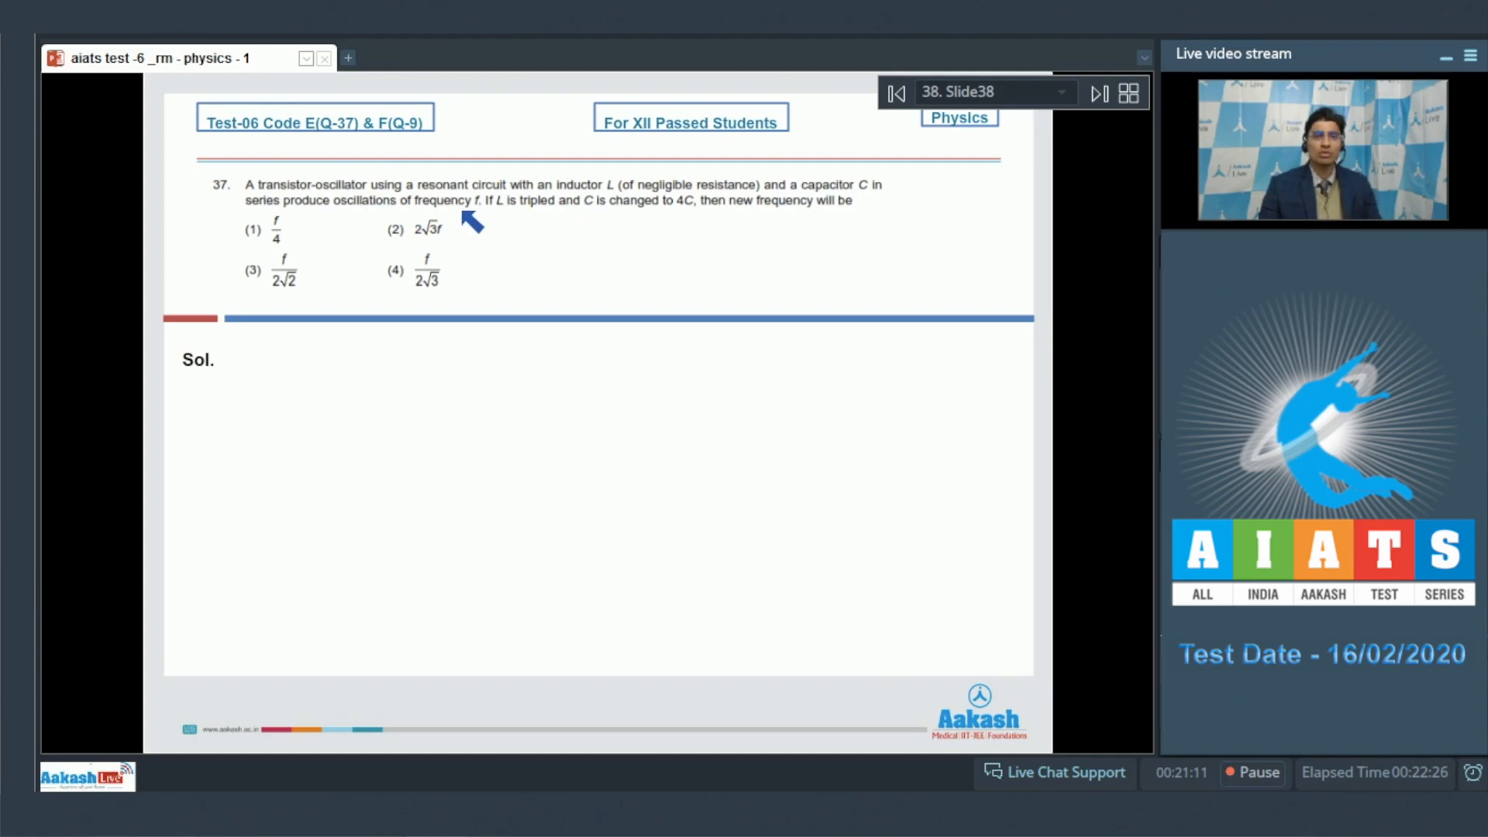
mouse_move(589, 219)
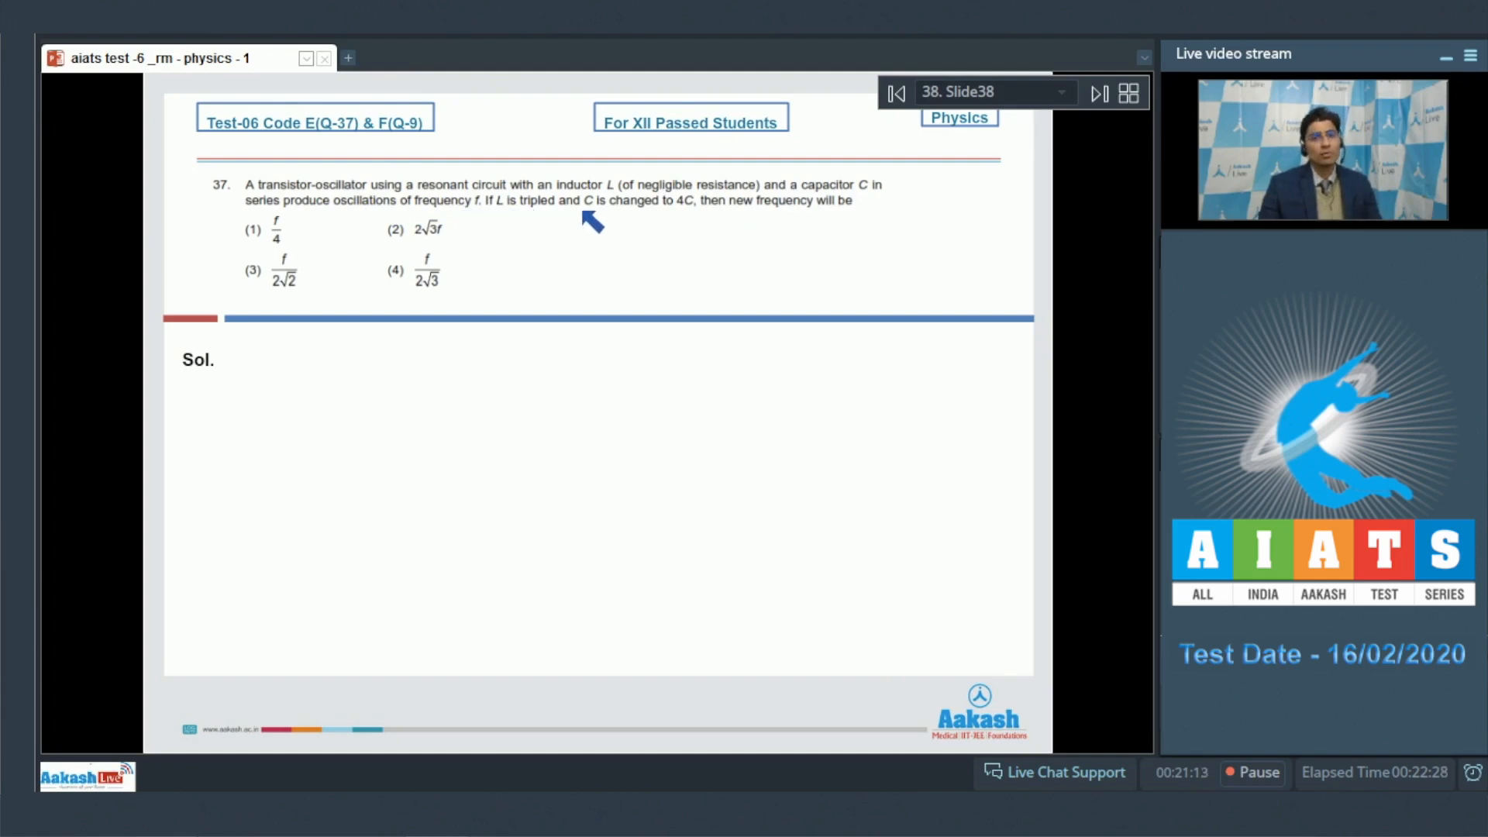
mouse_move(792, 223)
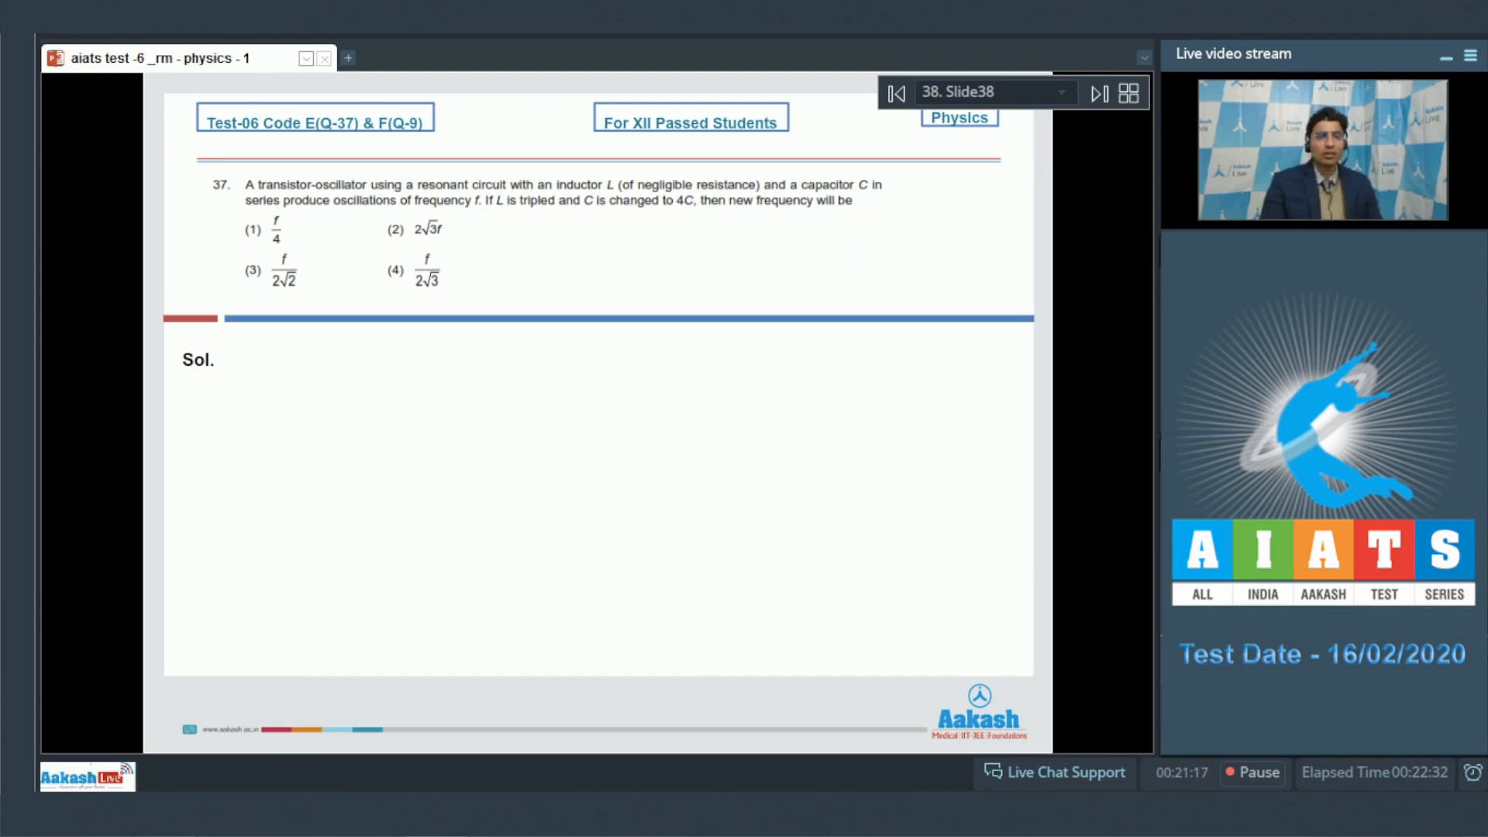
drag(578, 246, 612, 280)
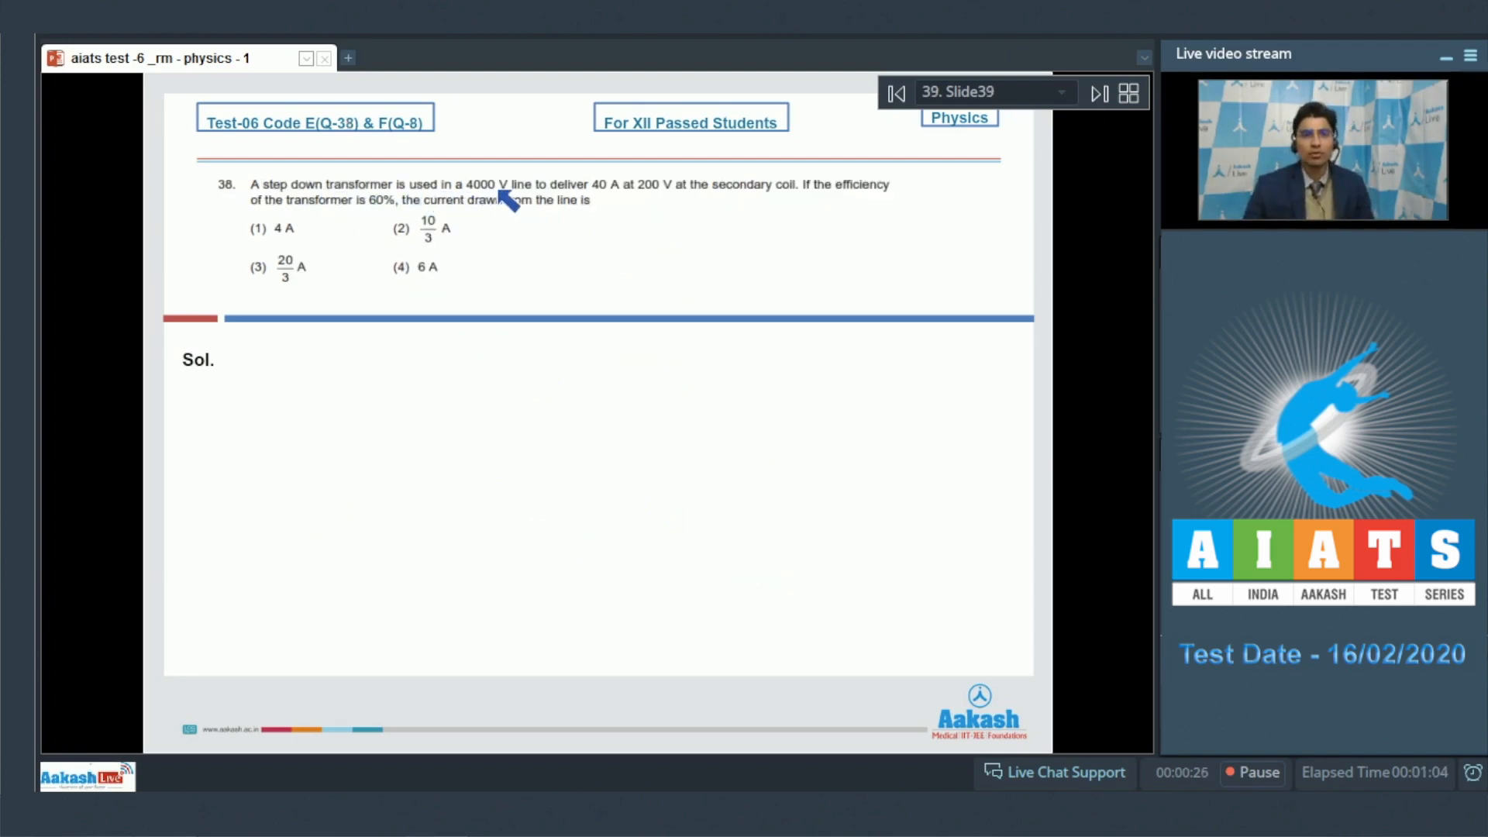
mouse_move(622, 199)
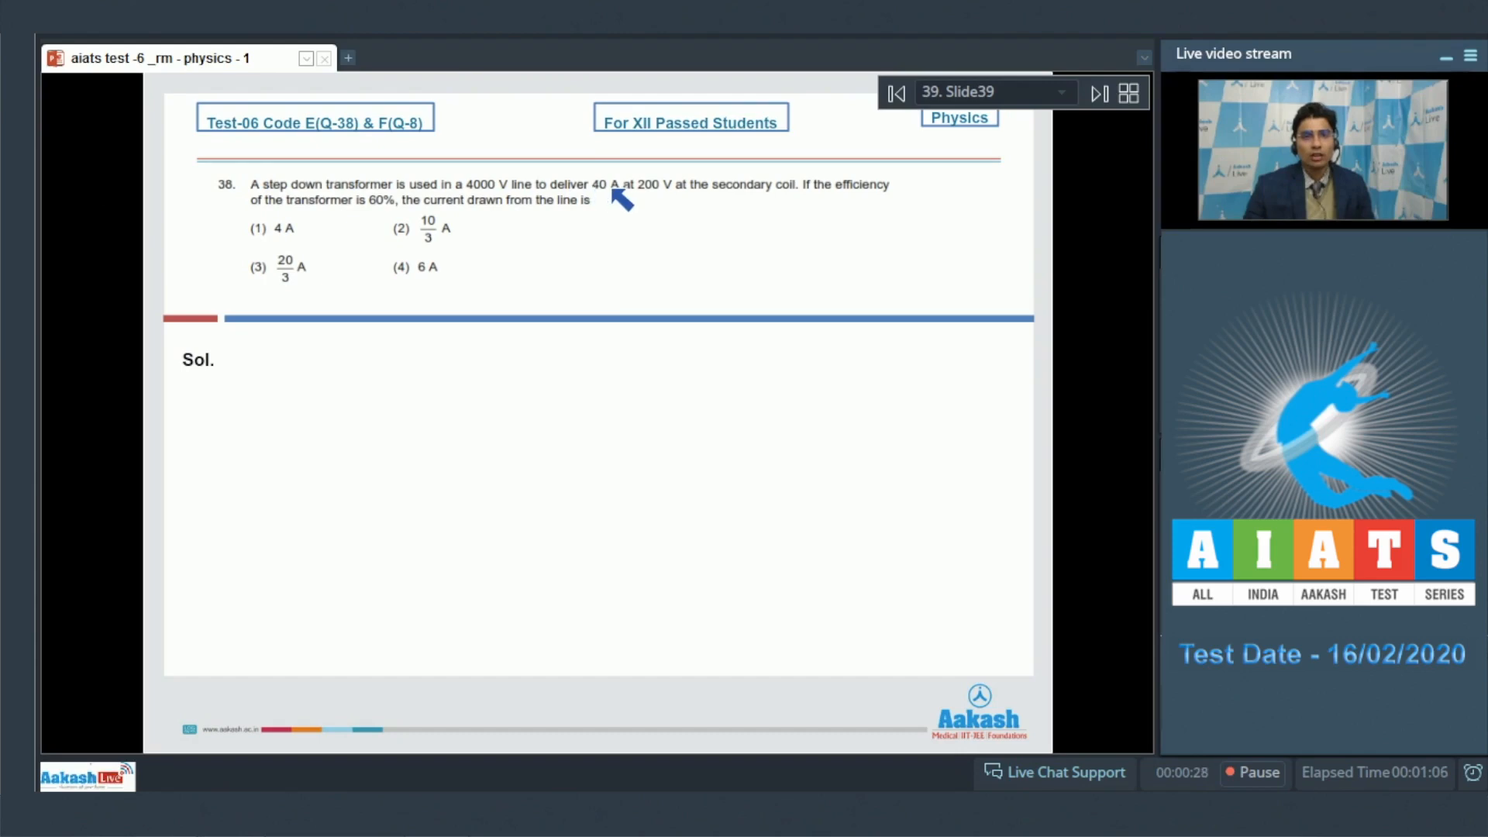
mouse_move(683, 203)
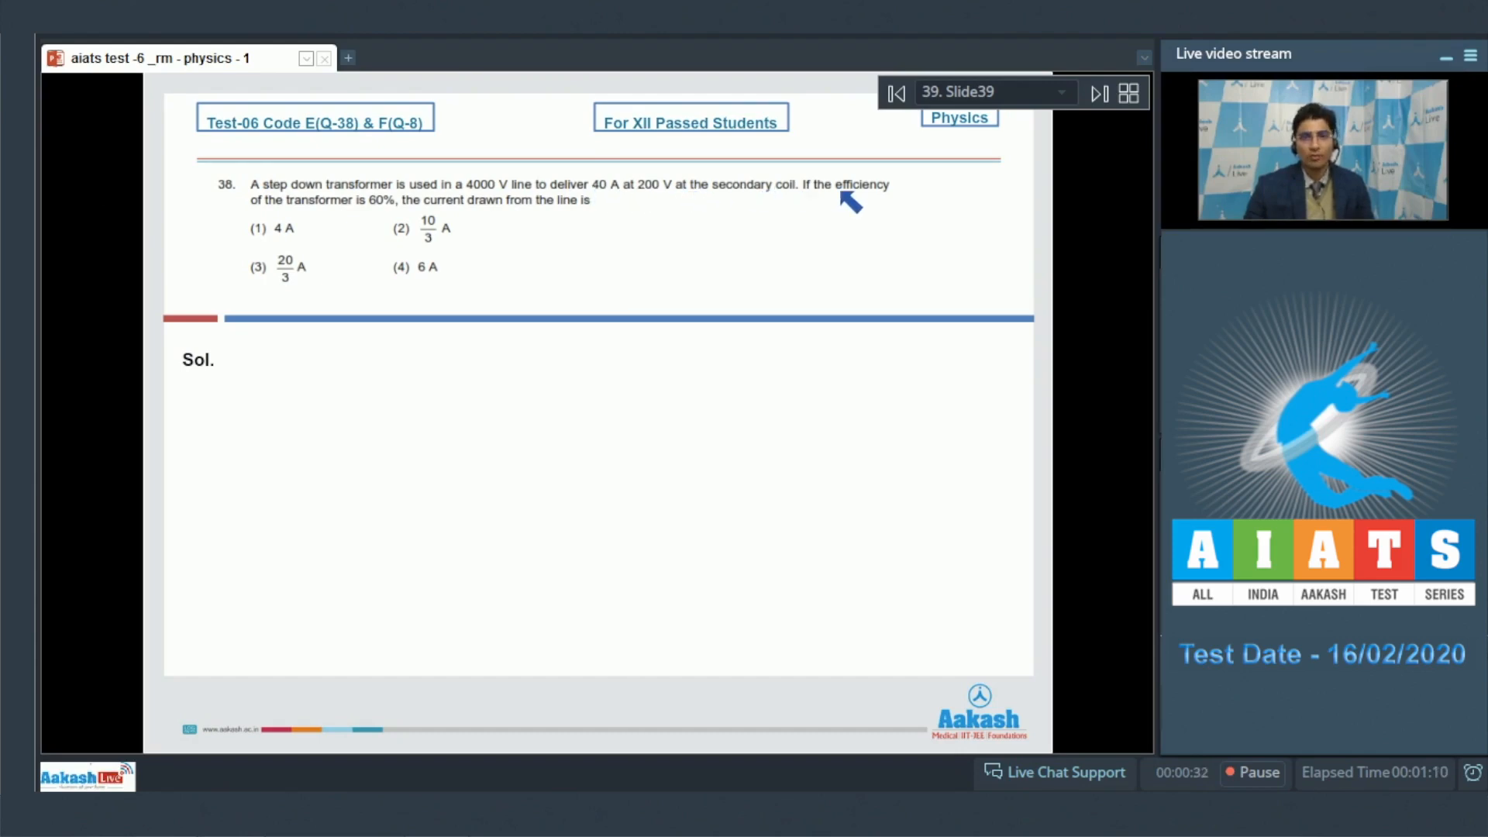
mouse_move(384, 209)
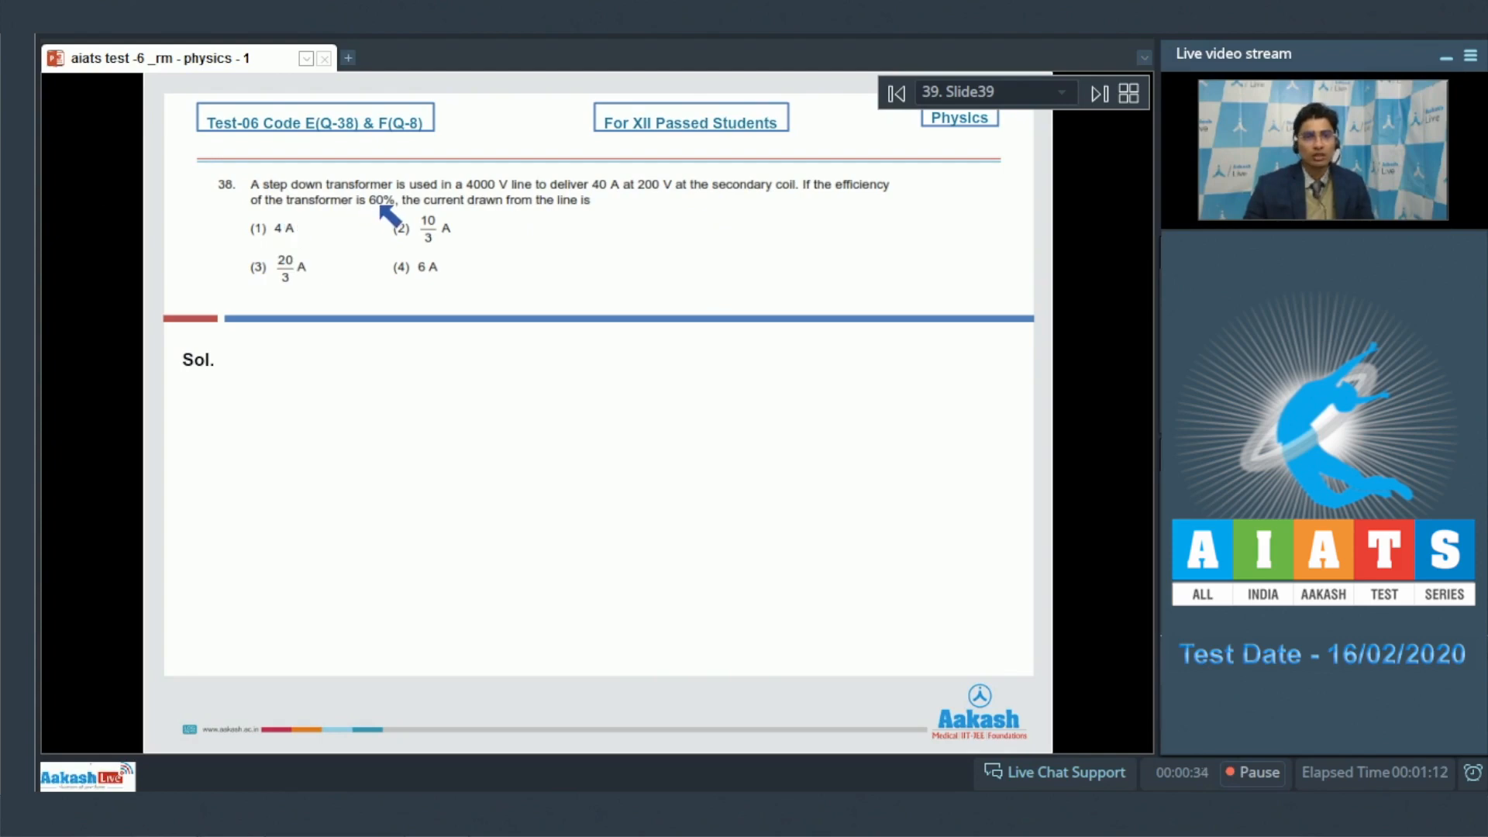
mouse_move(593, 220)
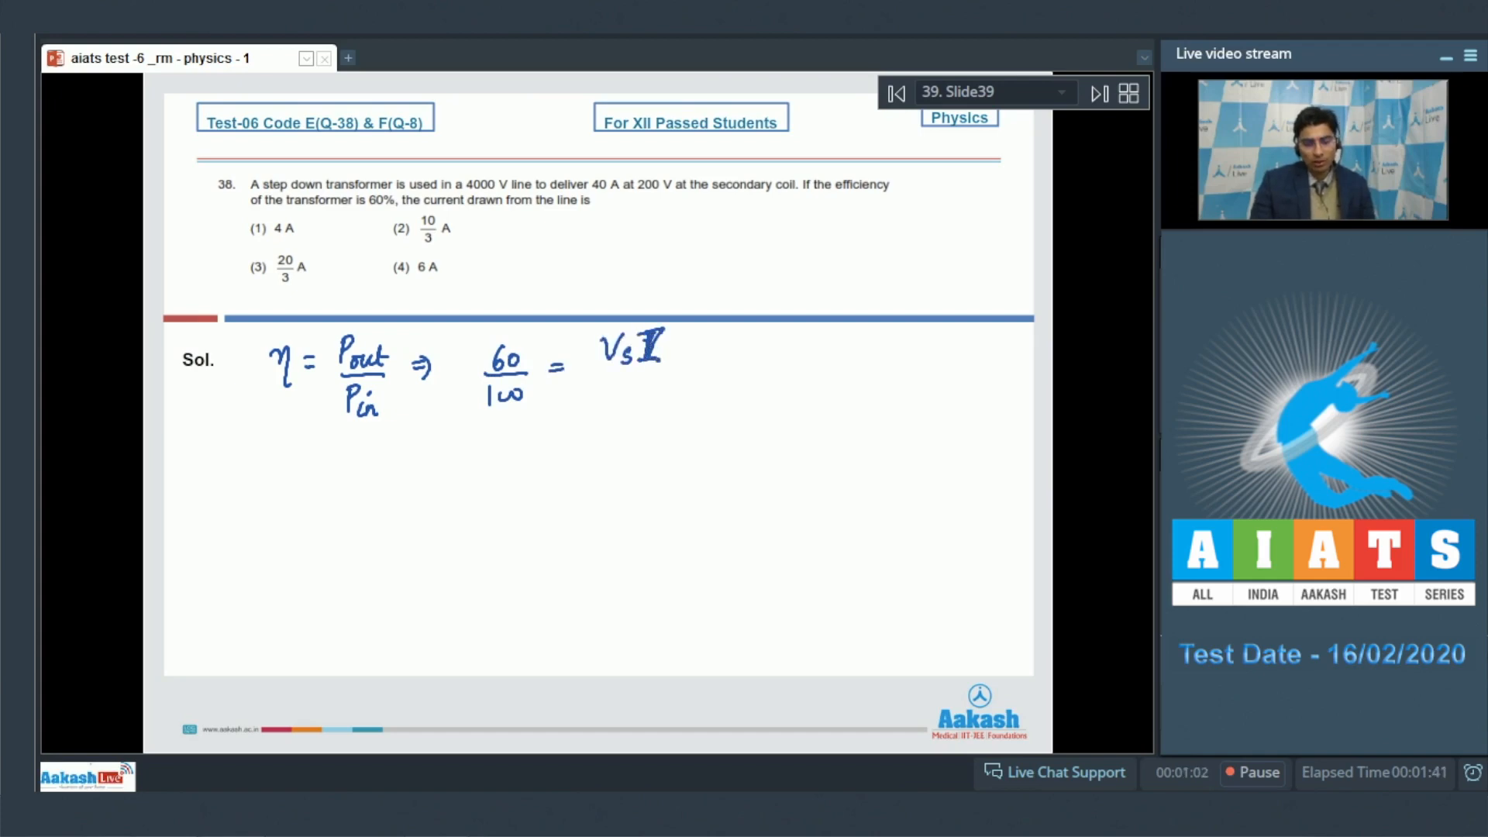
Write the efficiency working with Vp down to Ip = 10/3 A, then advance to question 39
text(Vp)
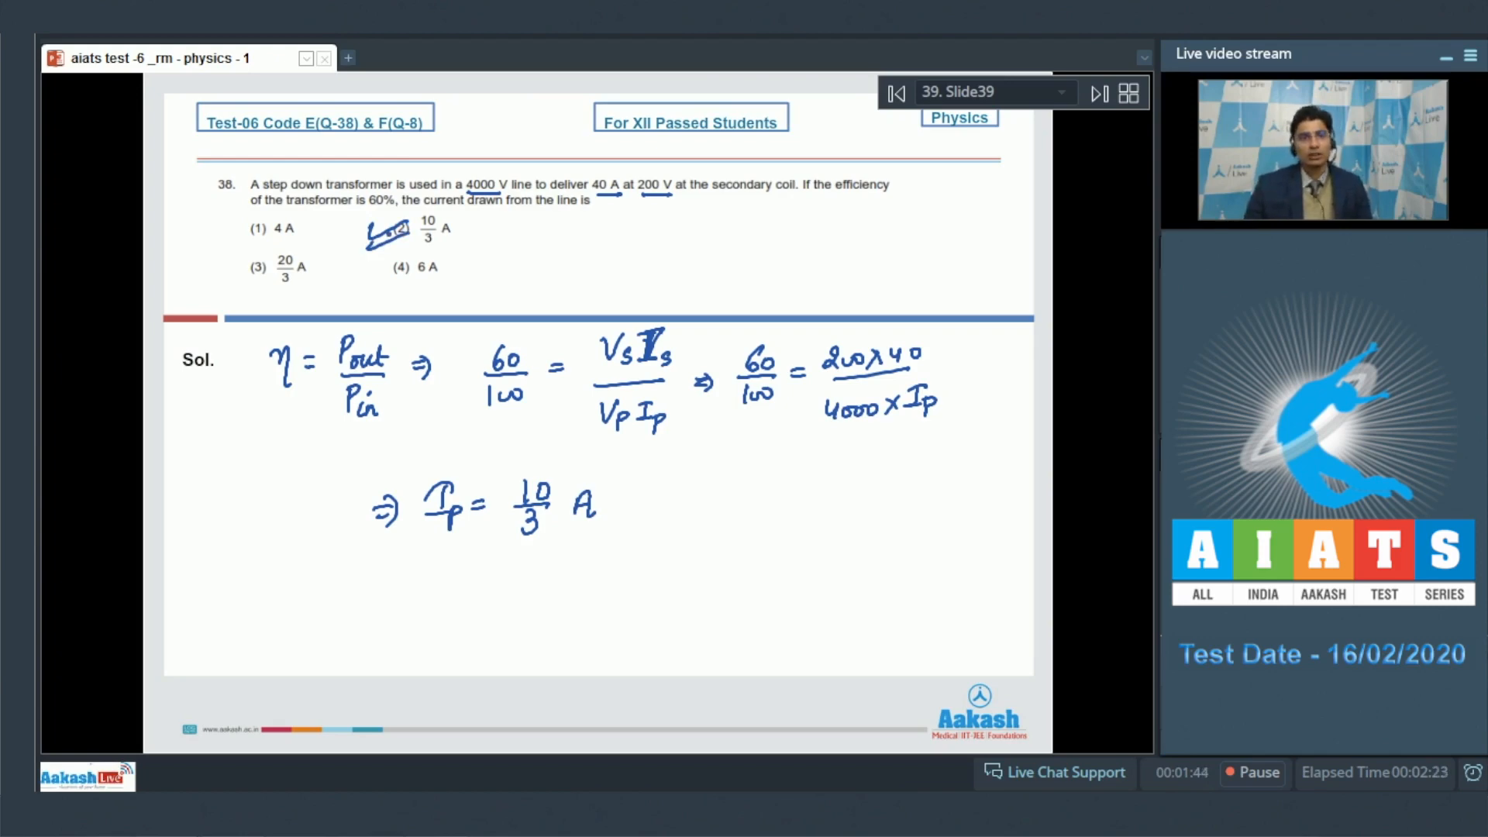
click(1095, 92)
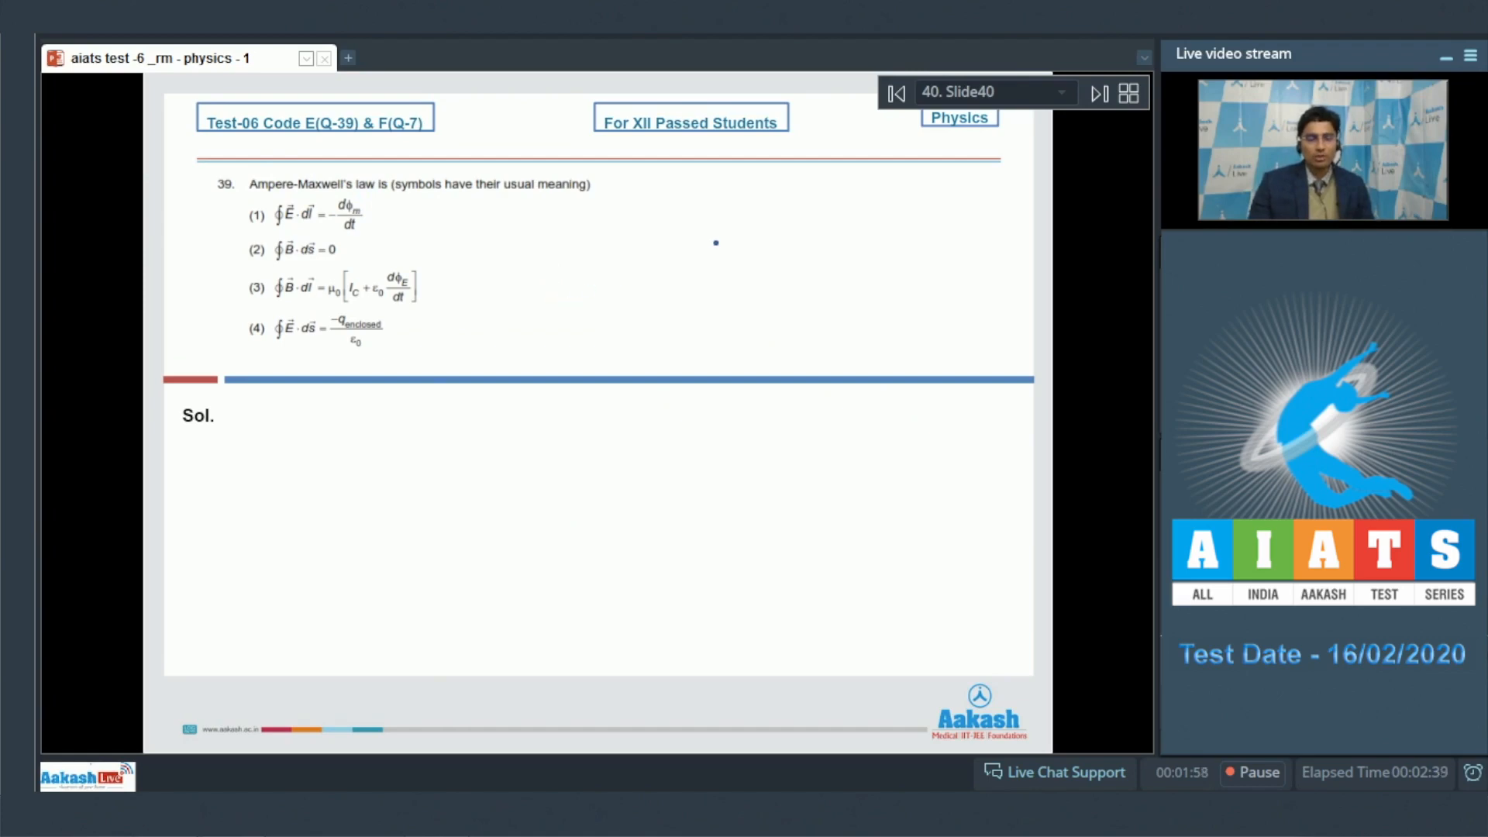
Tick option 3, label options 2 and 4 as Gauss's laws in magnetism and electrostatics, and advance to question 40
drag(227, 322, 252, 281)
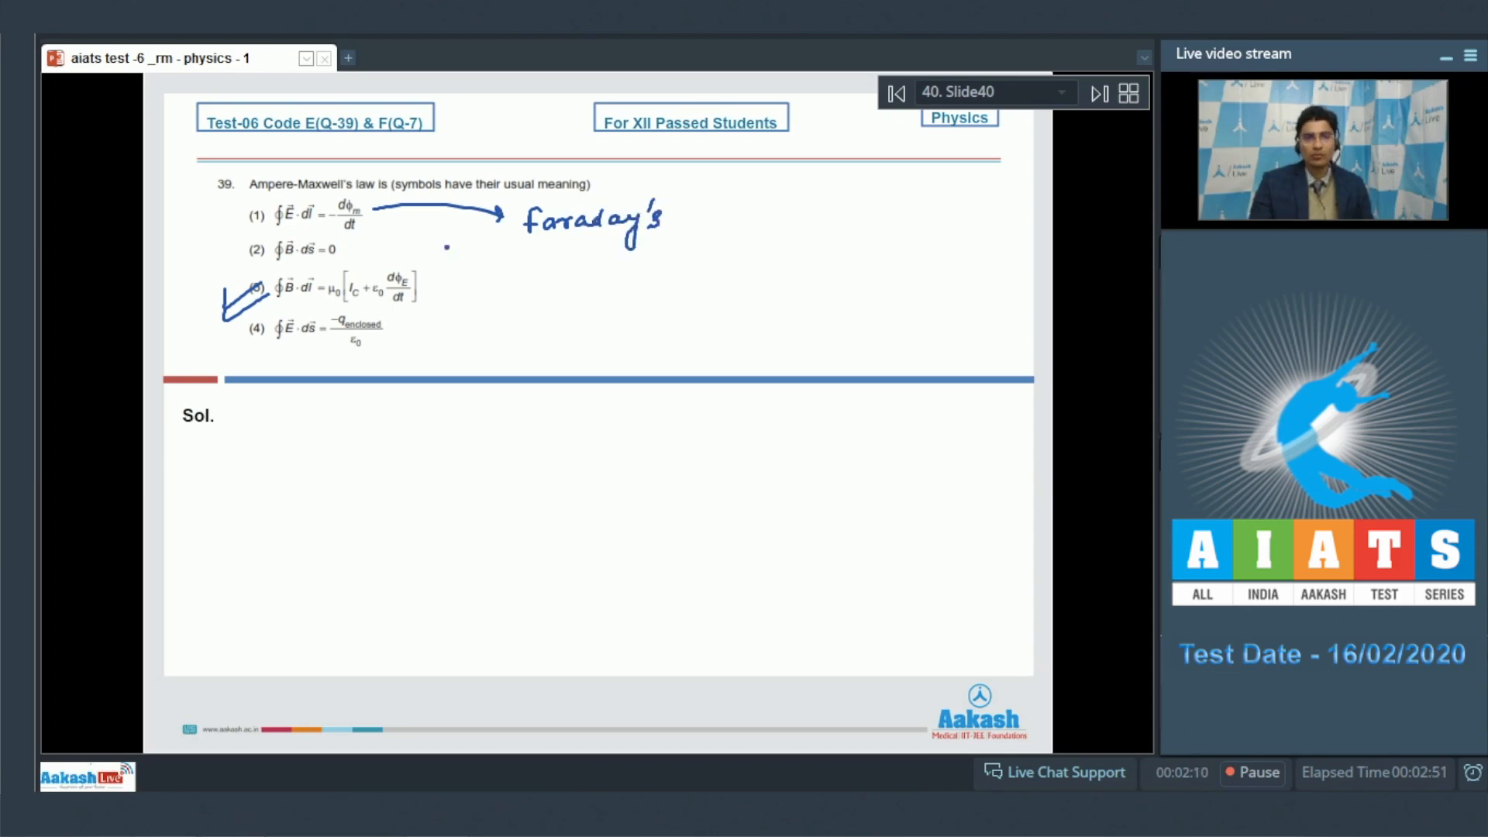
drag(357, 248, 523, 272)
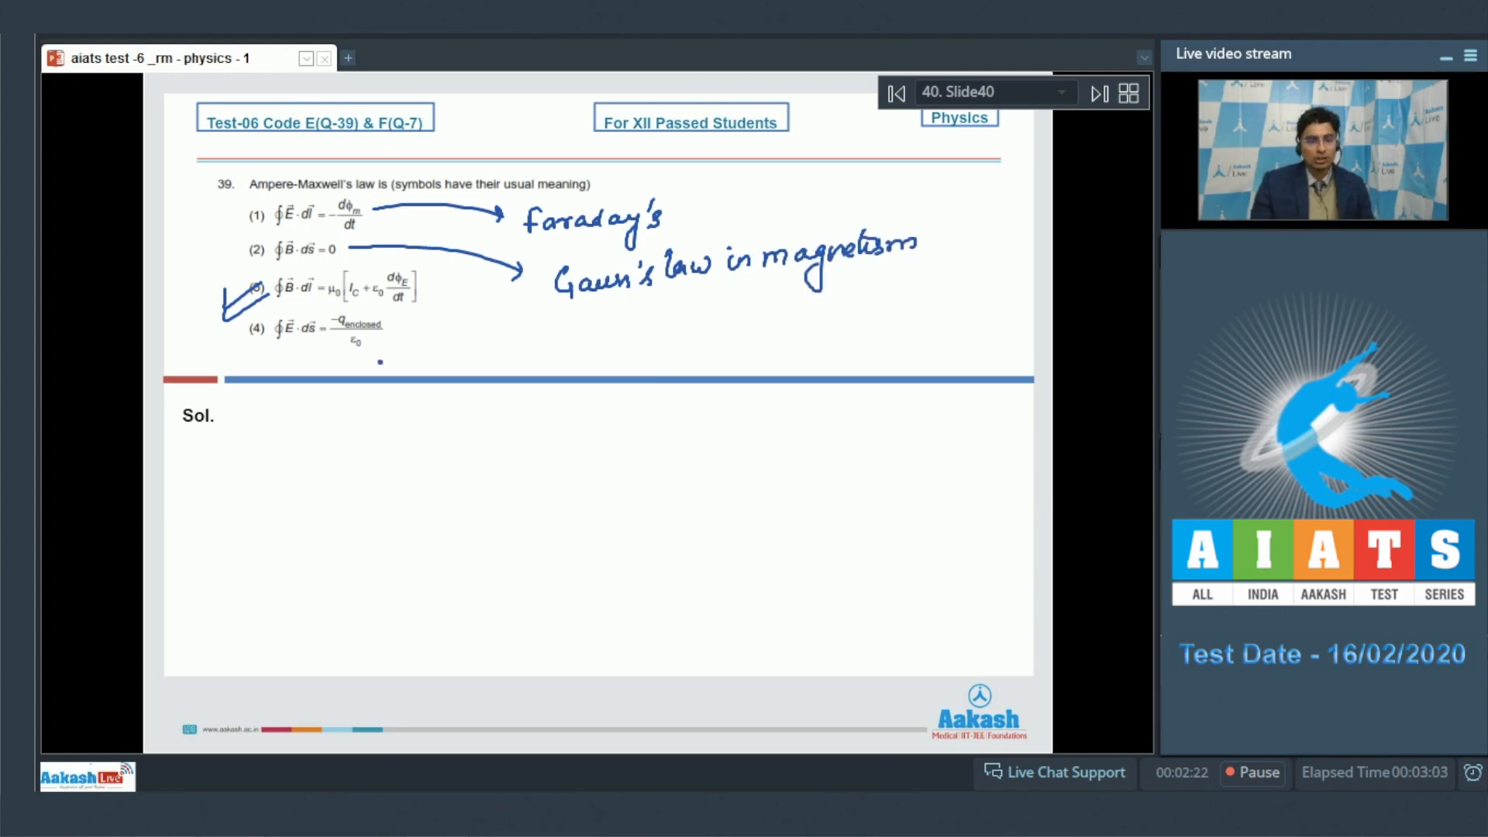
drag(380, 357, 502, 357)
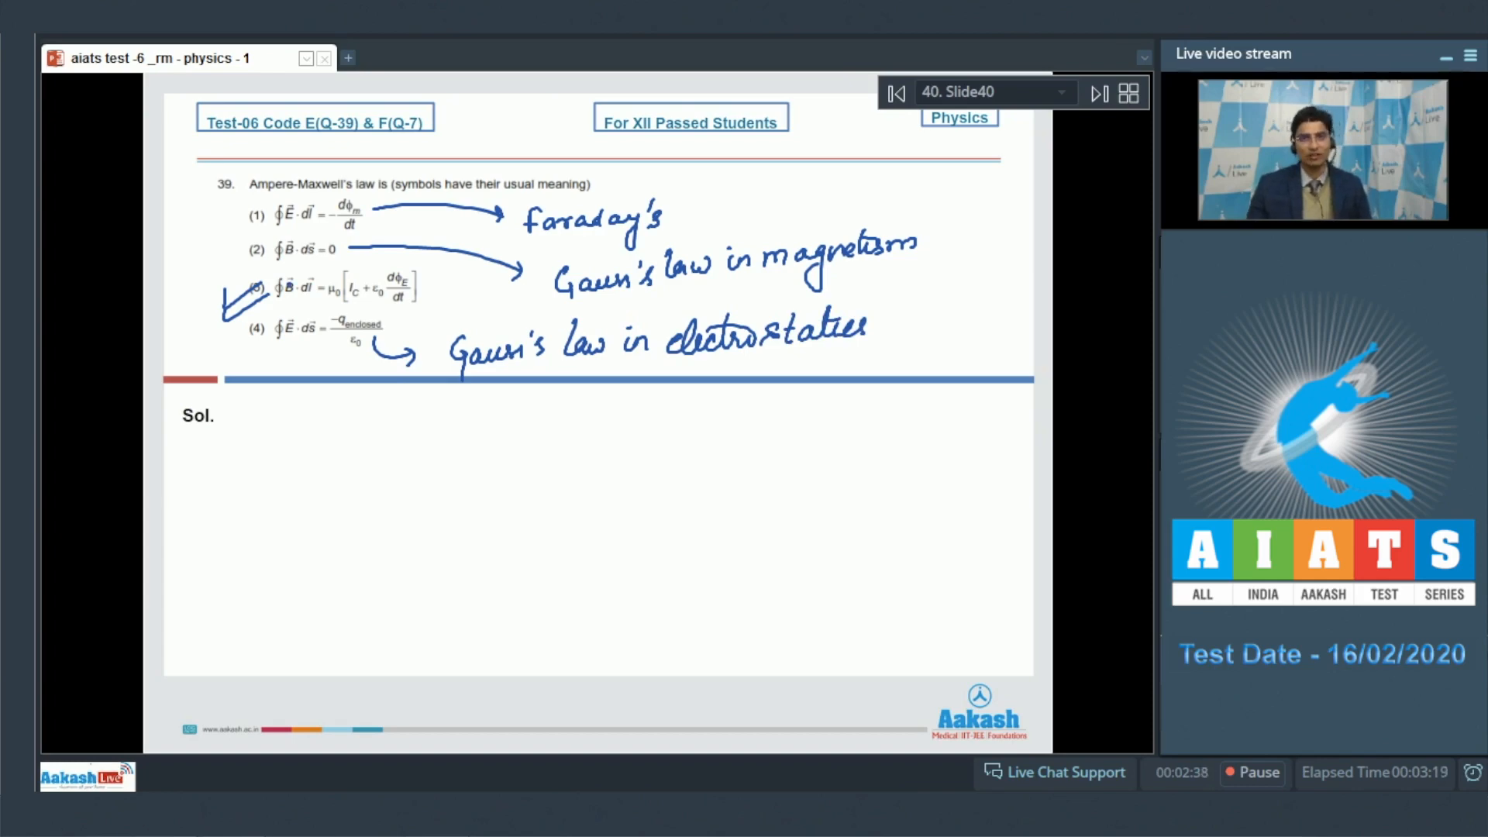
click(1097, 93)
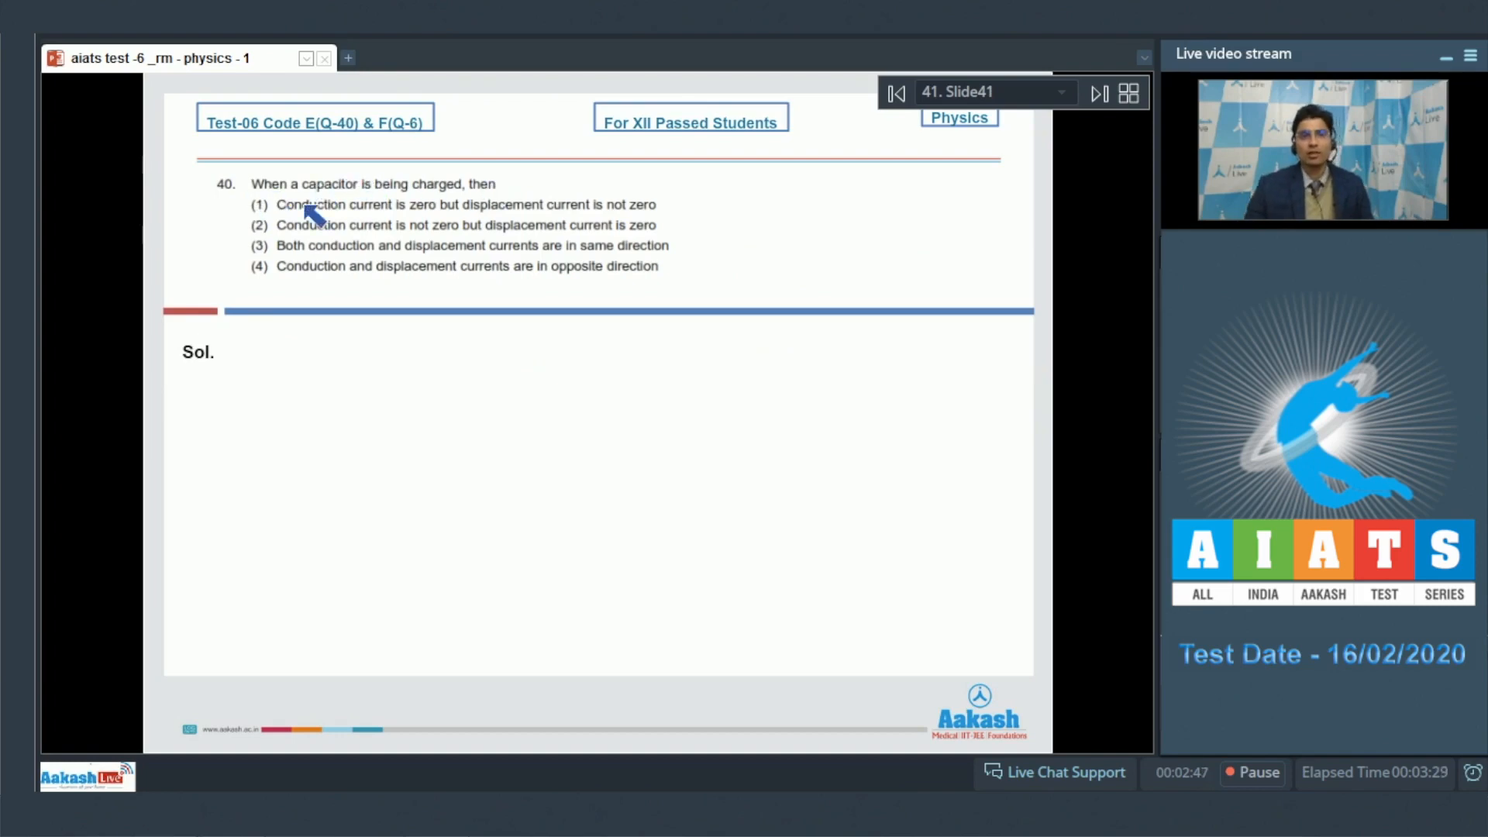
mouse_move(550, 217)
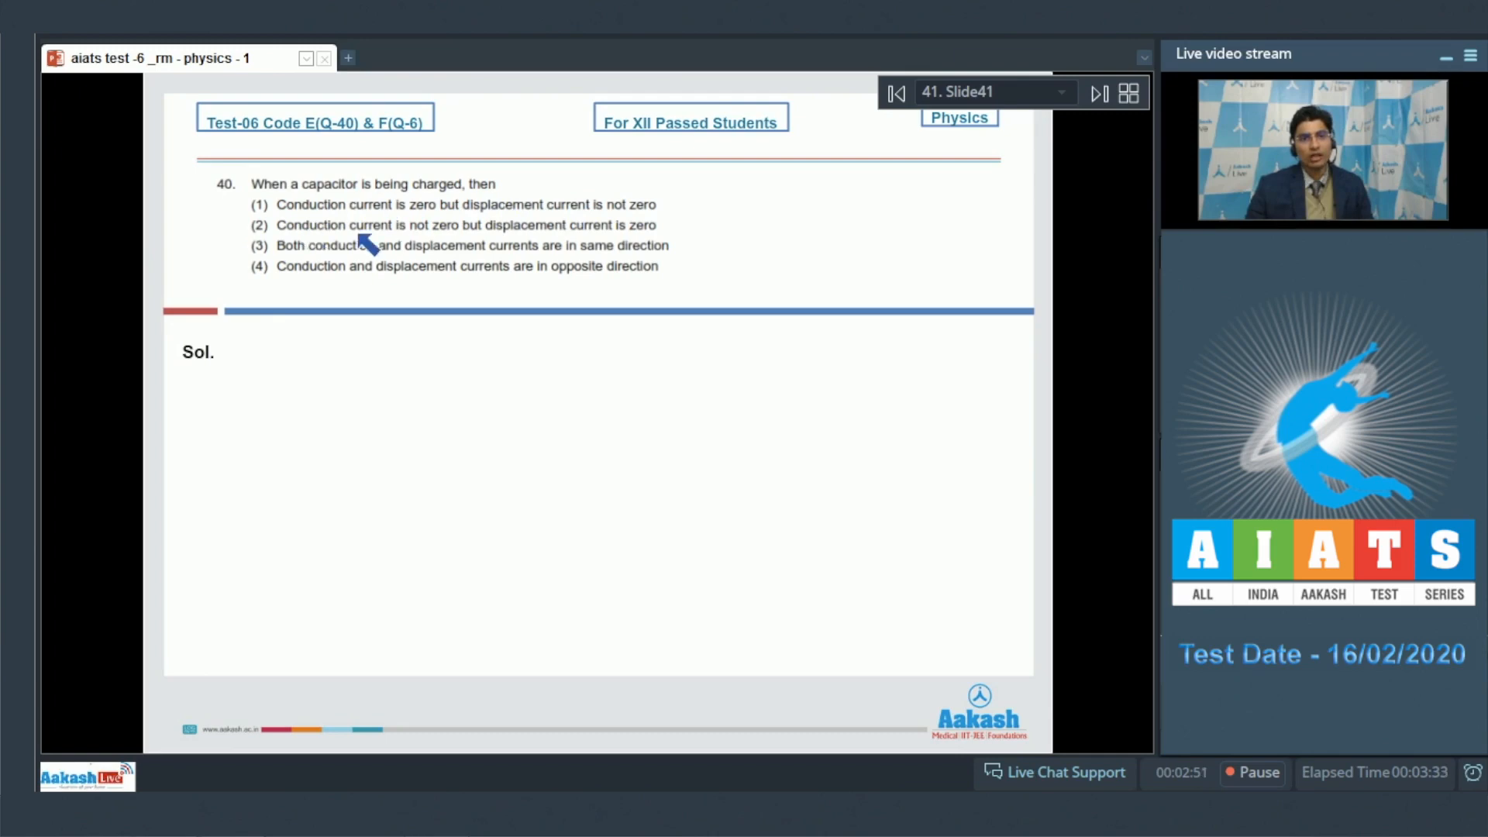
mouse_move(665, 245)
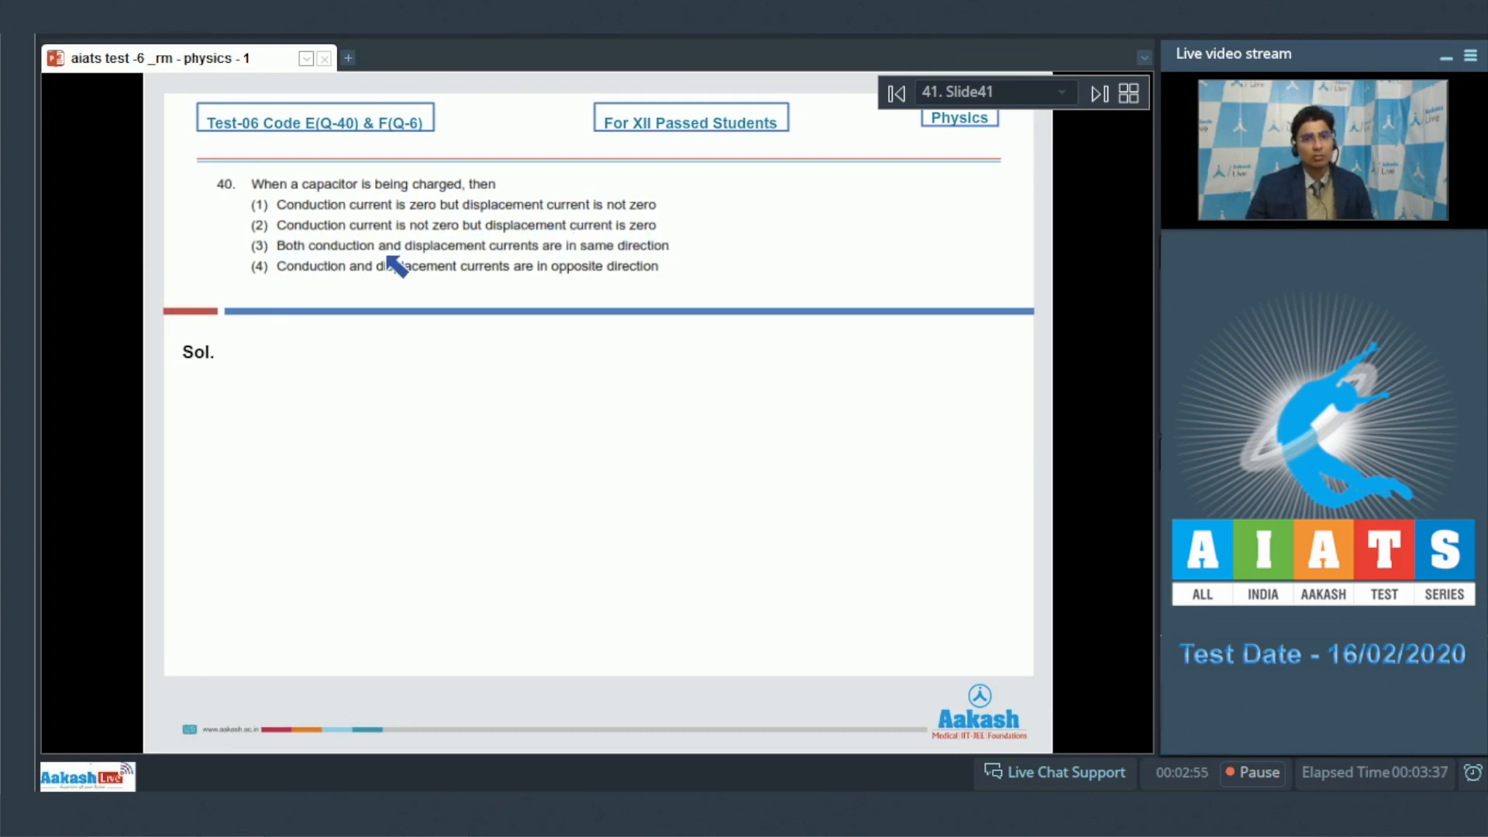
mouse_move(564, 253)
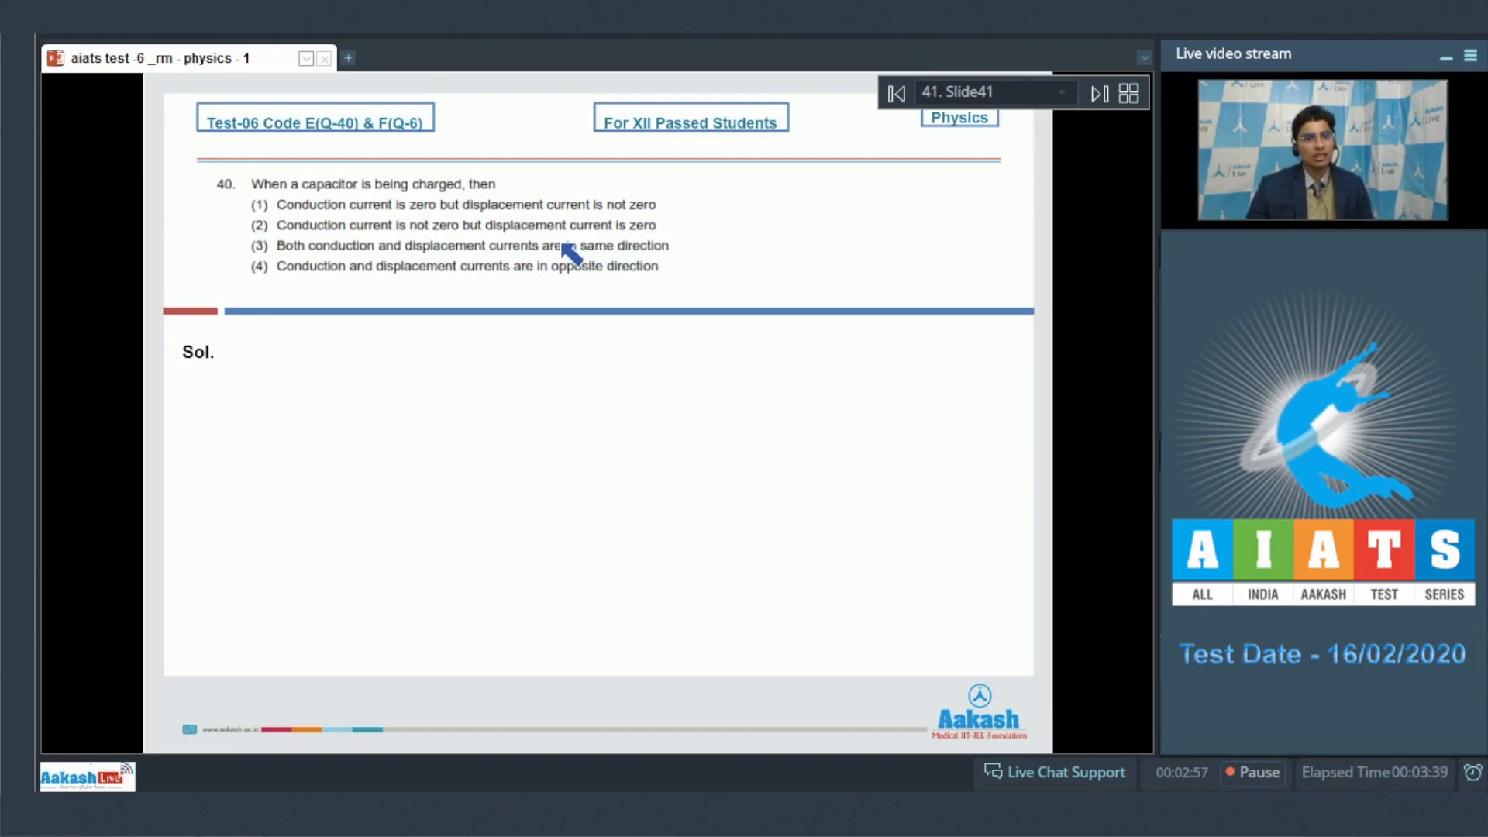
mouse_move(465, 281)
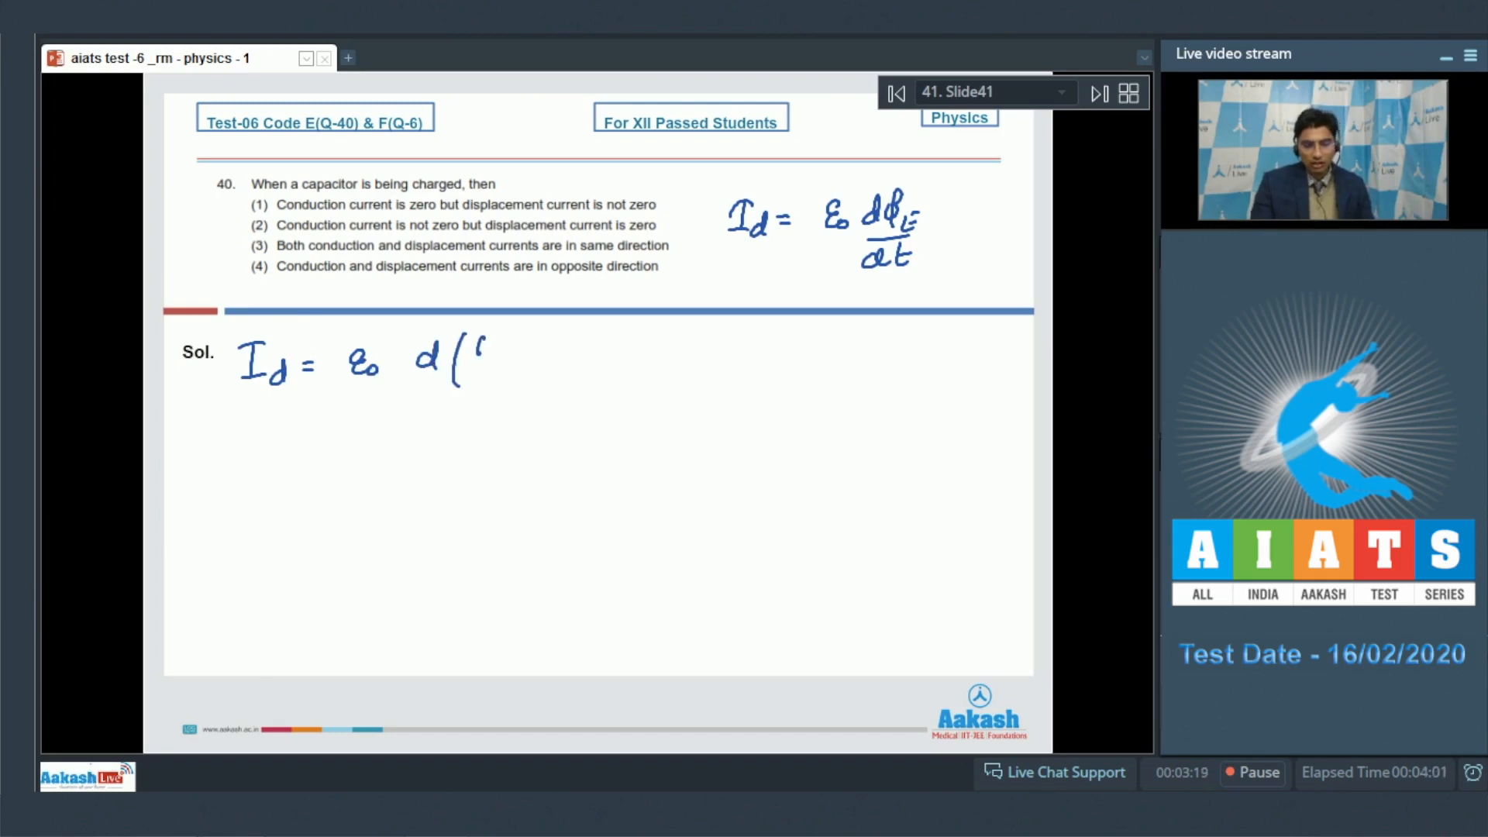
Write Id = ε0 d/dt(q/ε0) = dq/dt = Ic and tick option 3 as correct
text((q/ε₀) = dQ = Ic)
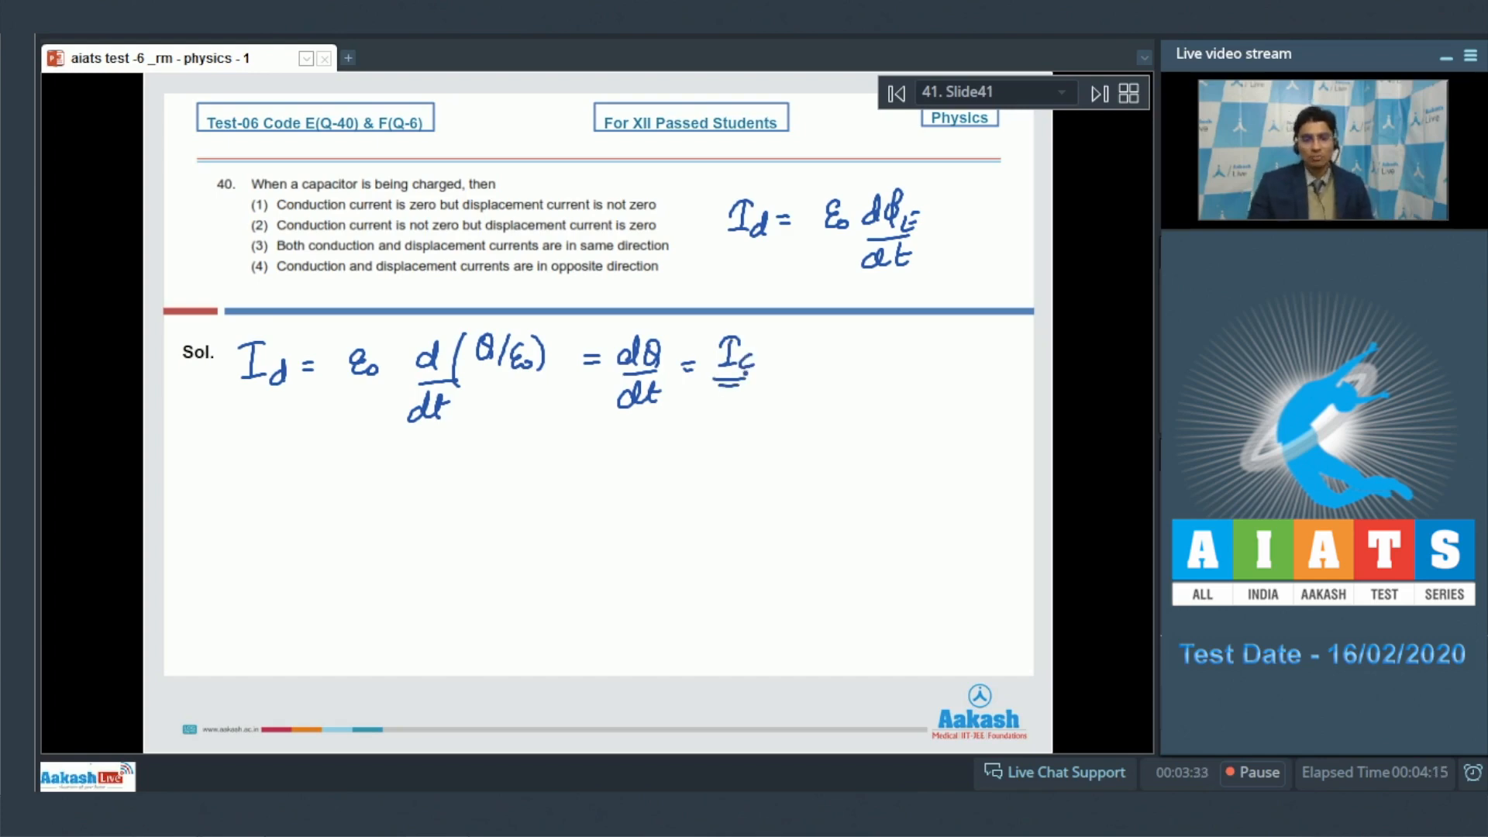
drag(224, 265, 270, 242)
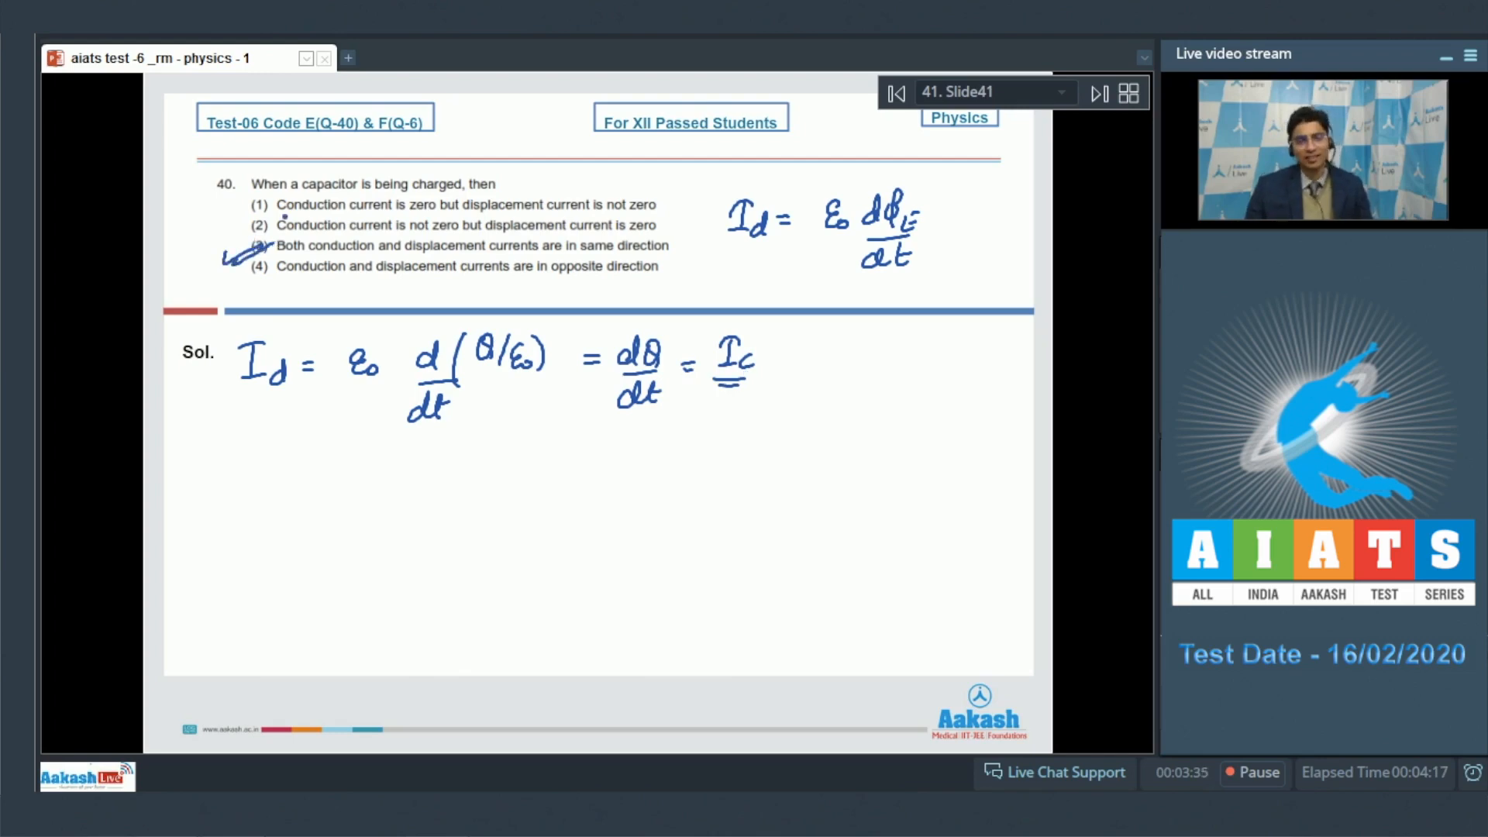